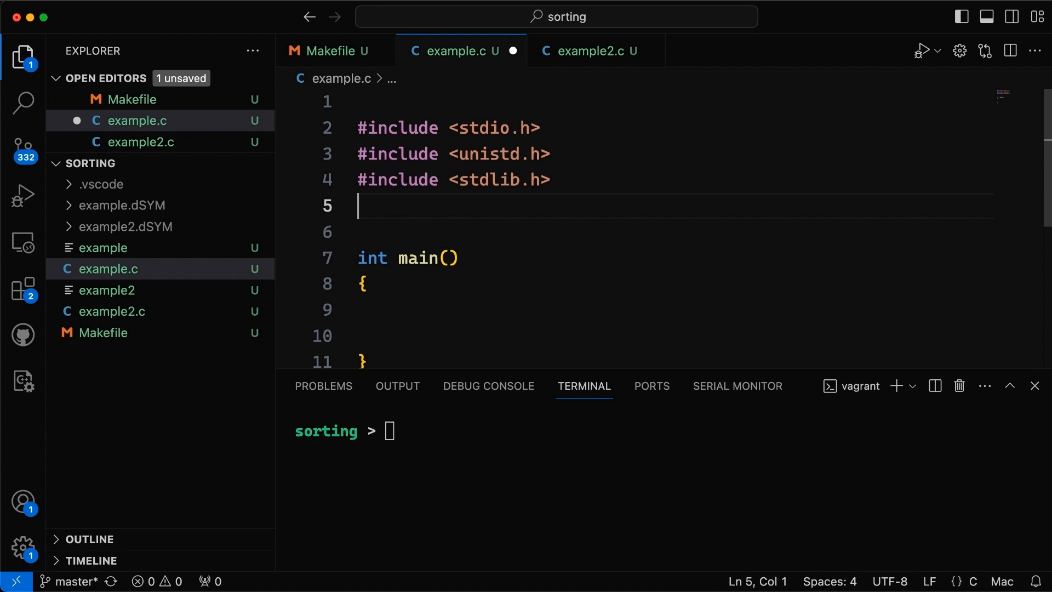
Define ARRLENGTH as 10 and declare int values[ARRLENGTH] in main
{"action": "type", "text": "#"}
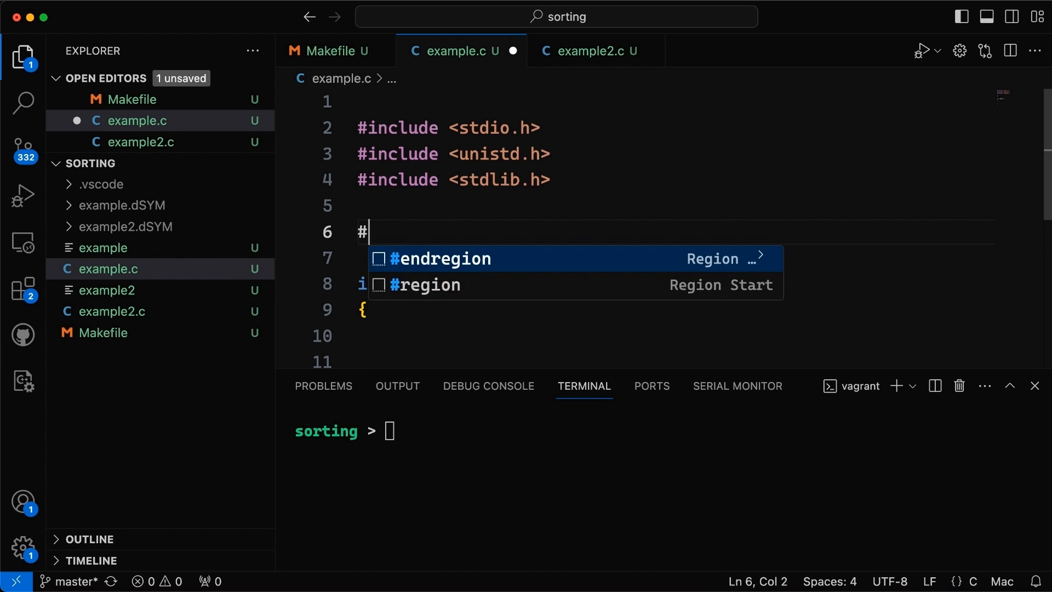
{"action": "type", "text": "define ARRLENGT"}
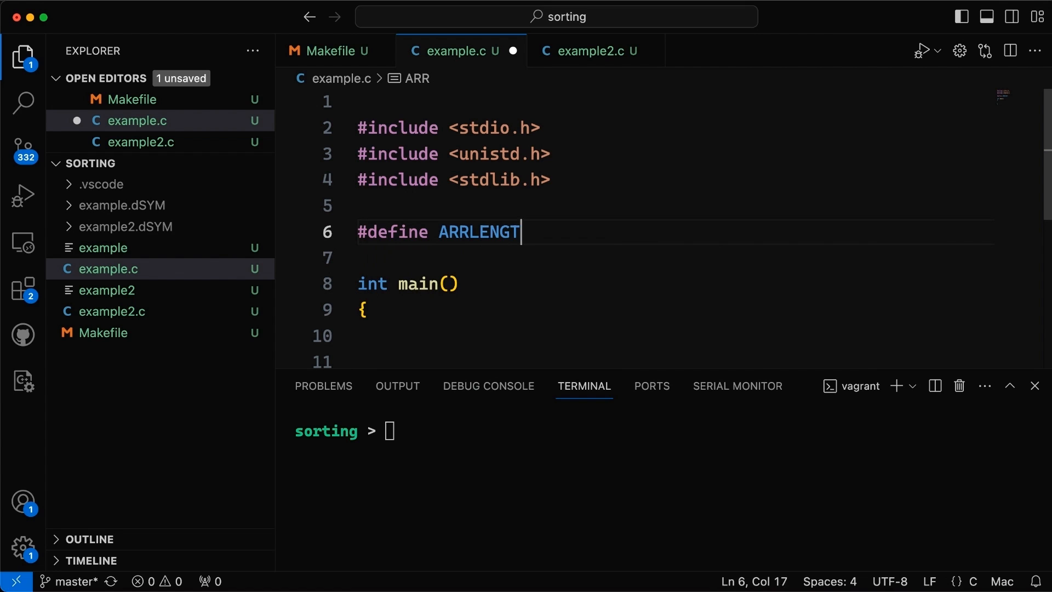
{"action": "type", "text": "H 10"}
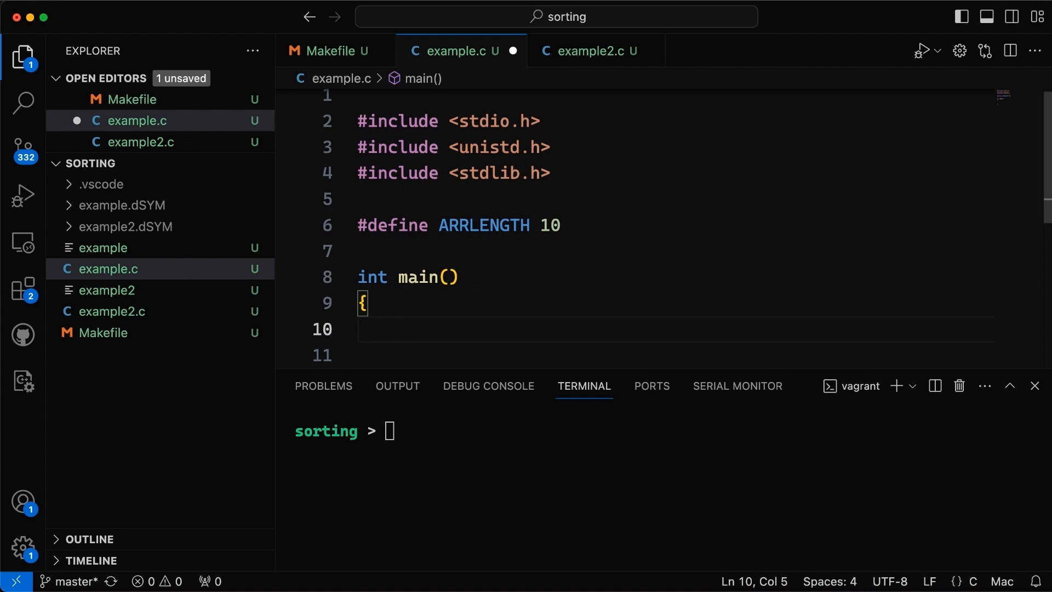
{"action": "type", "text": "int values"}
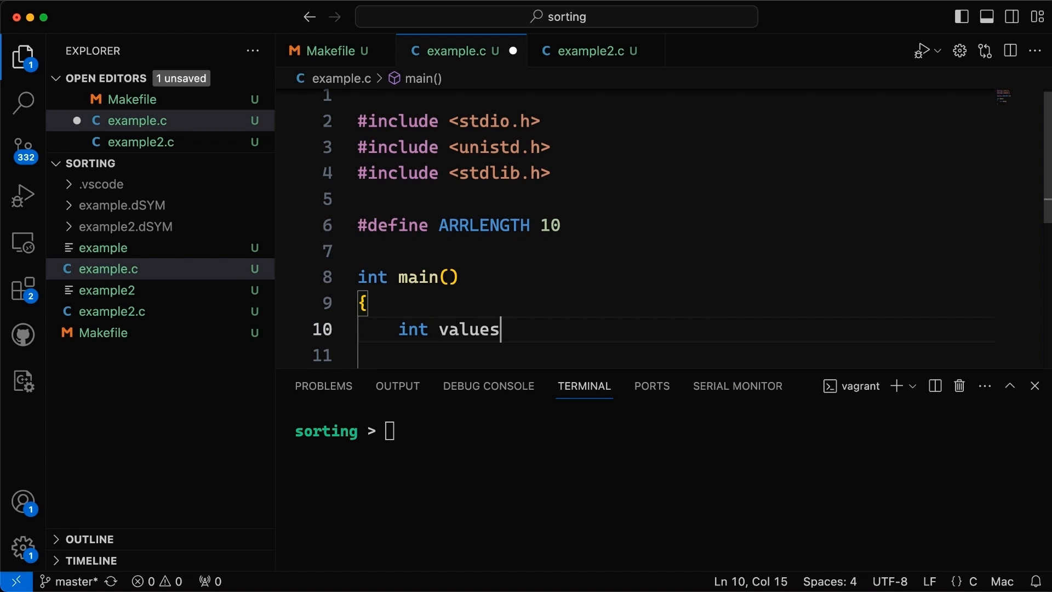
{"action": "type", "text": "[AR"}
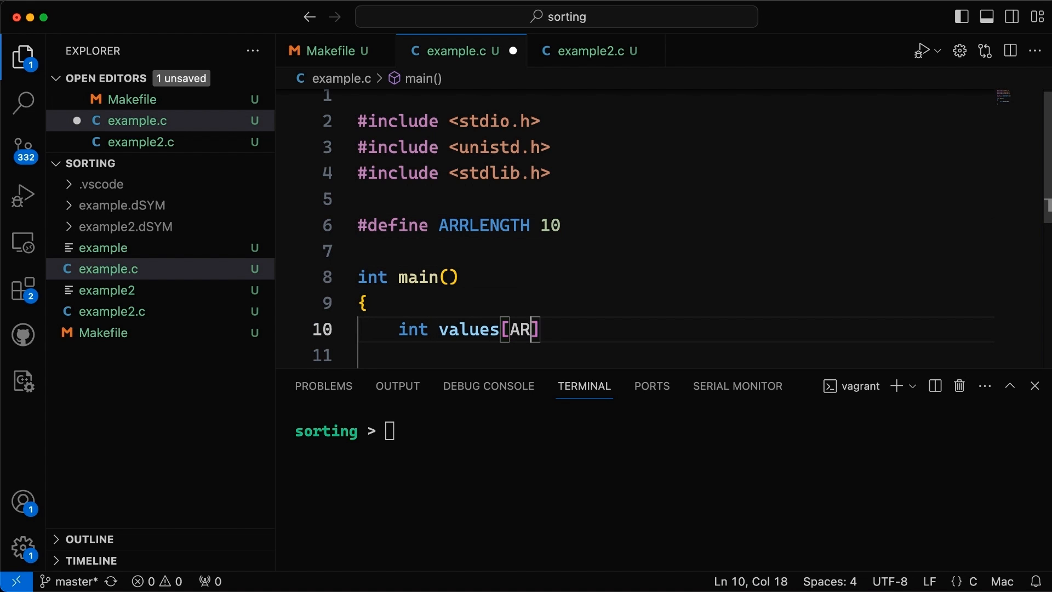
{"action": "type", "text": "RLENGTH];"}
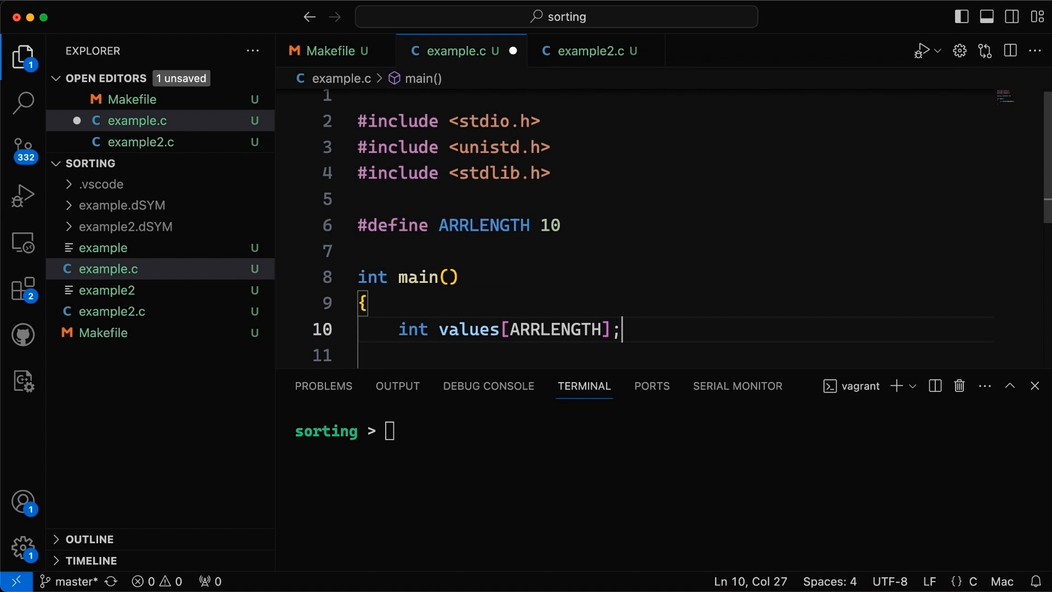
Add a for loop over ARRLENGTH assigning values[i] = rand() % 2000
{"action": "type", "text": "for (int i=0; i < A"}
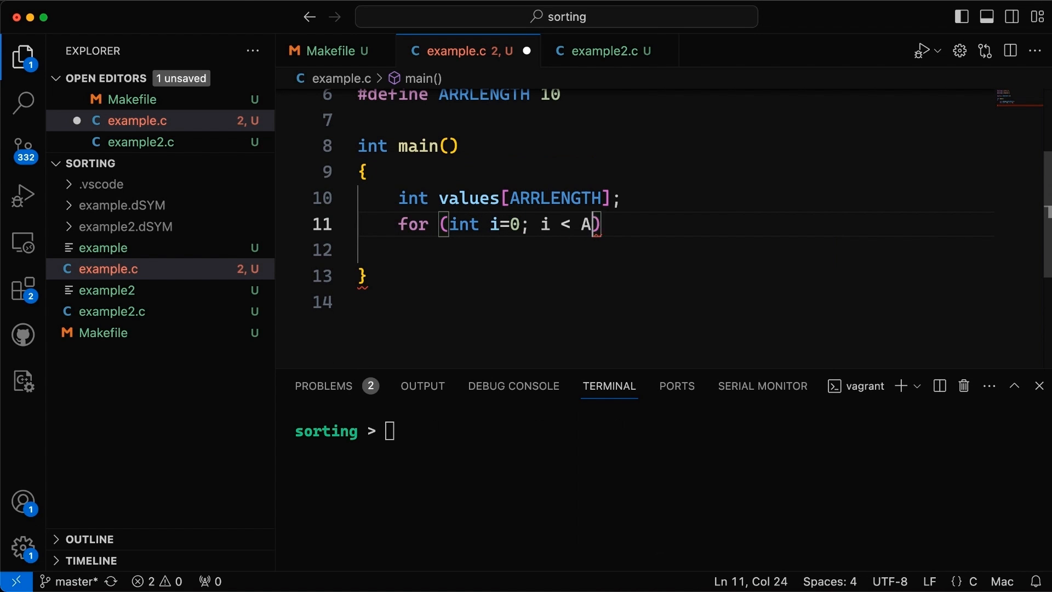
{"action": "type", "text": "RRLENGTH"}
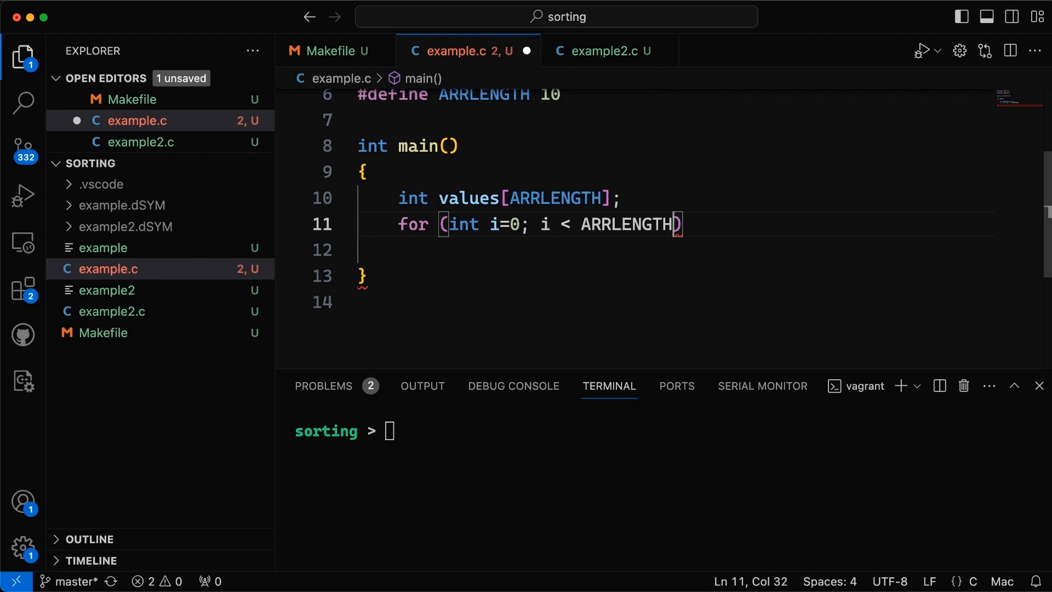
{"action": "type", "text": "; i++) {"}
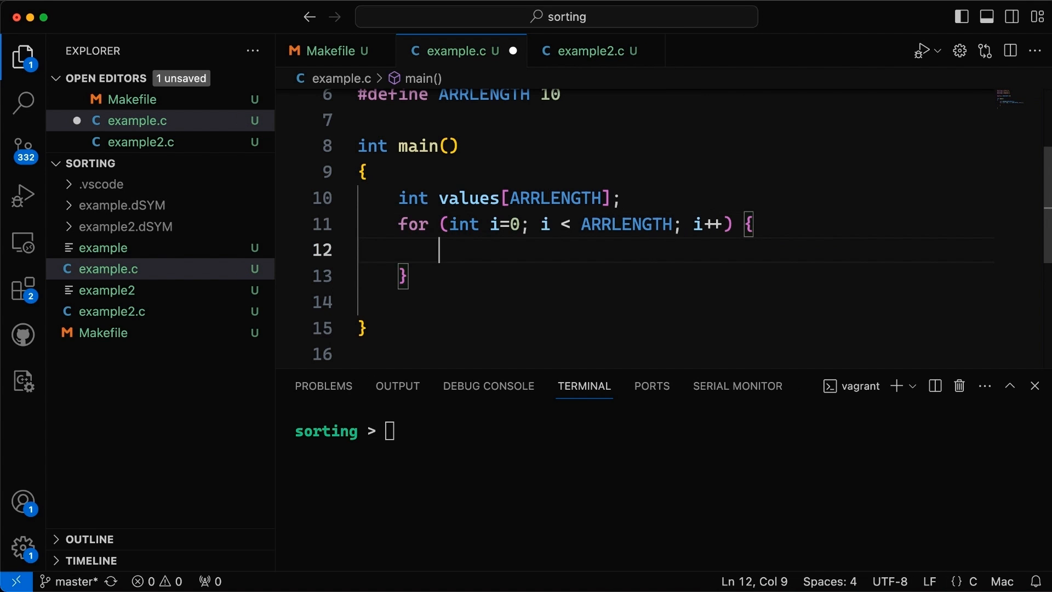
{"action": "type", "text": "values[]"}
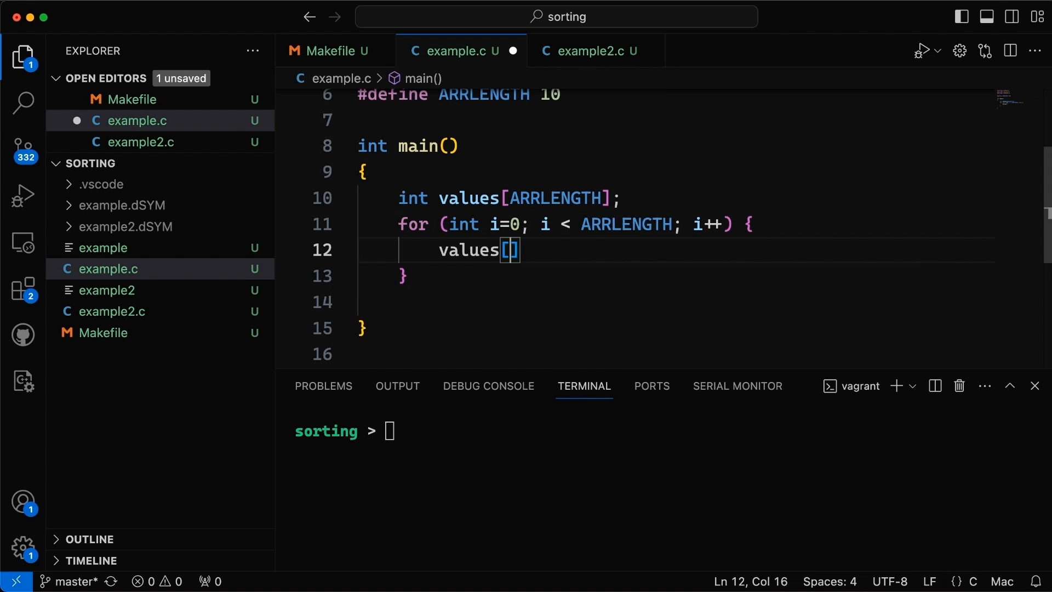
{"action": "type", "text": "i] ="}
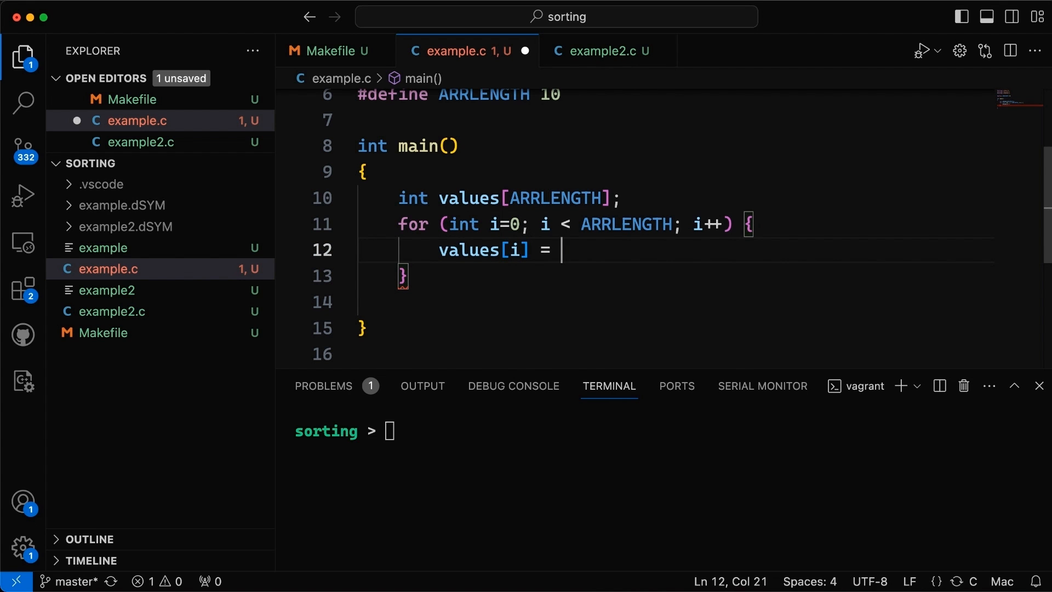
{"action": "type", "text": "rand() %"}
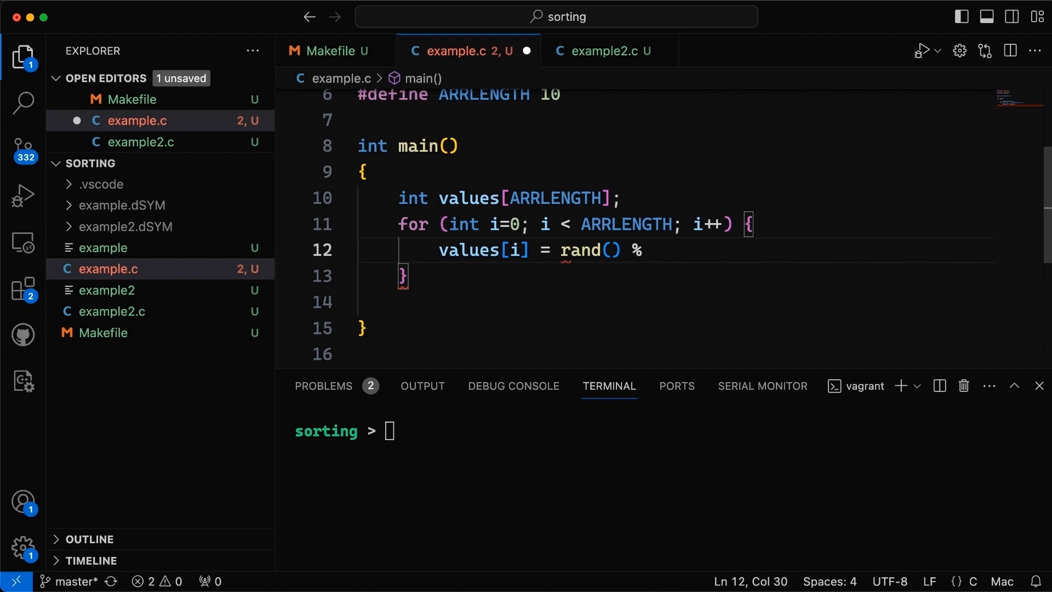
{"action": "type", "text": "2000;"}
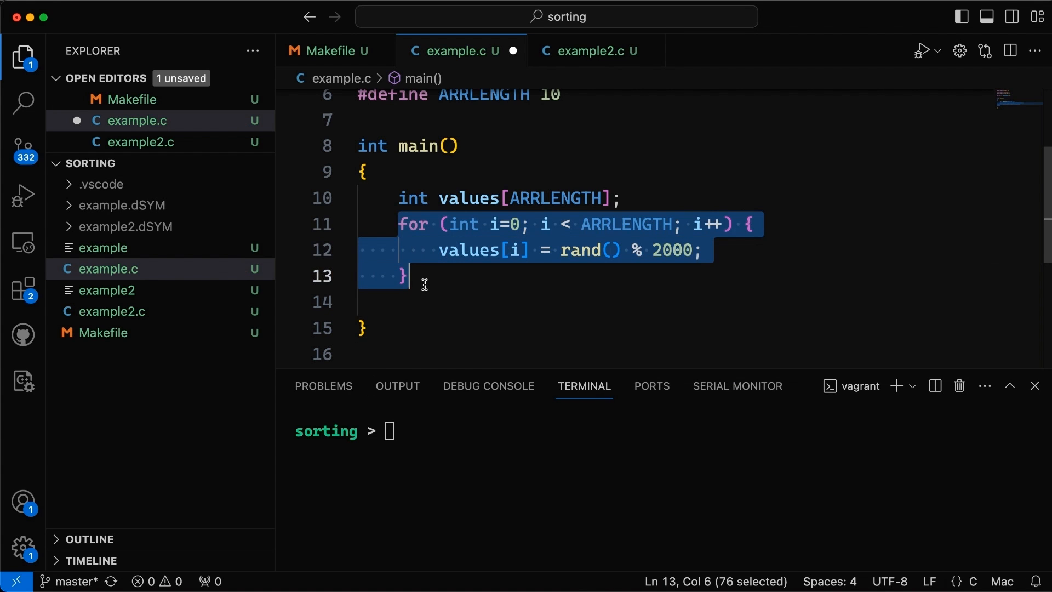
Add a second loop whose body is printf("%d:\t%d\n", i, values[i]) to print each index and value
{"action": "key", "text": "cmd+v"}
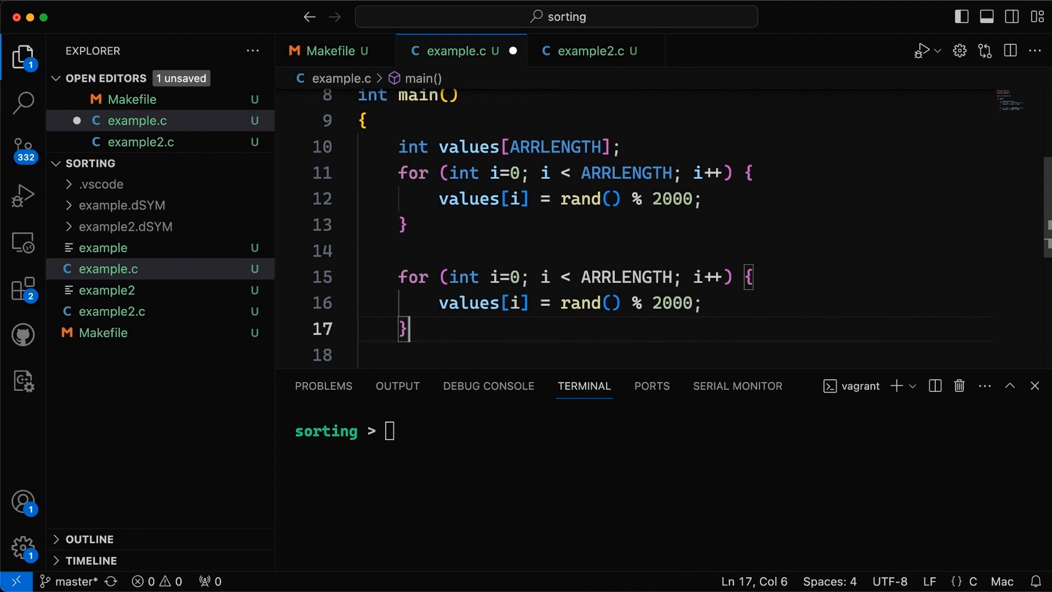
{"action": "left_click_drag", "start_coordinate": [438, 303], "coordinate": [402, 330]}
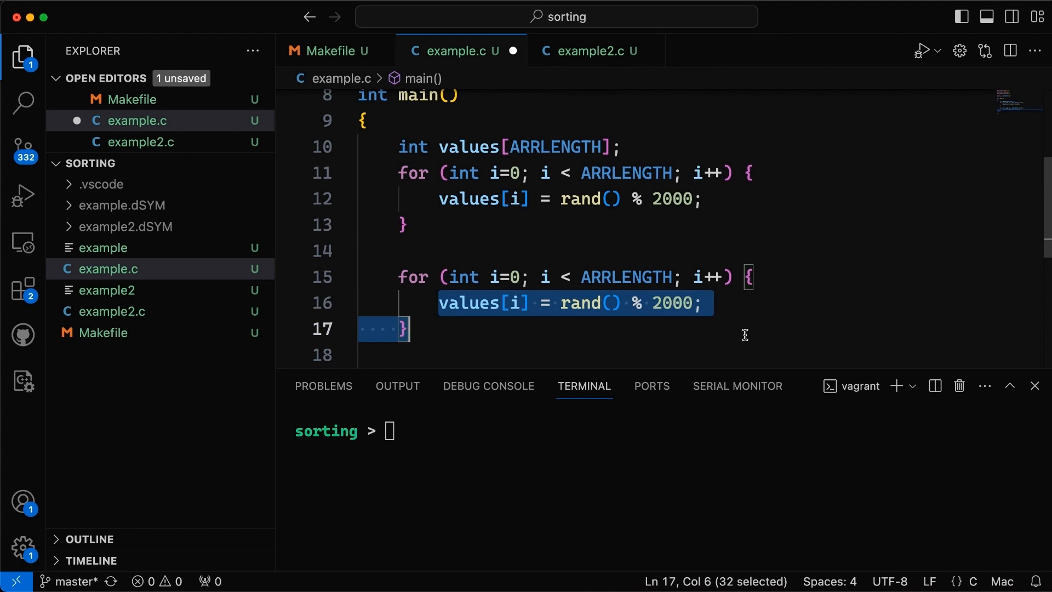
{"action": "type", "text": "printf(\""}
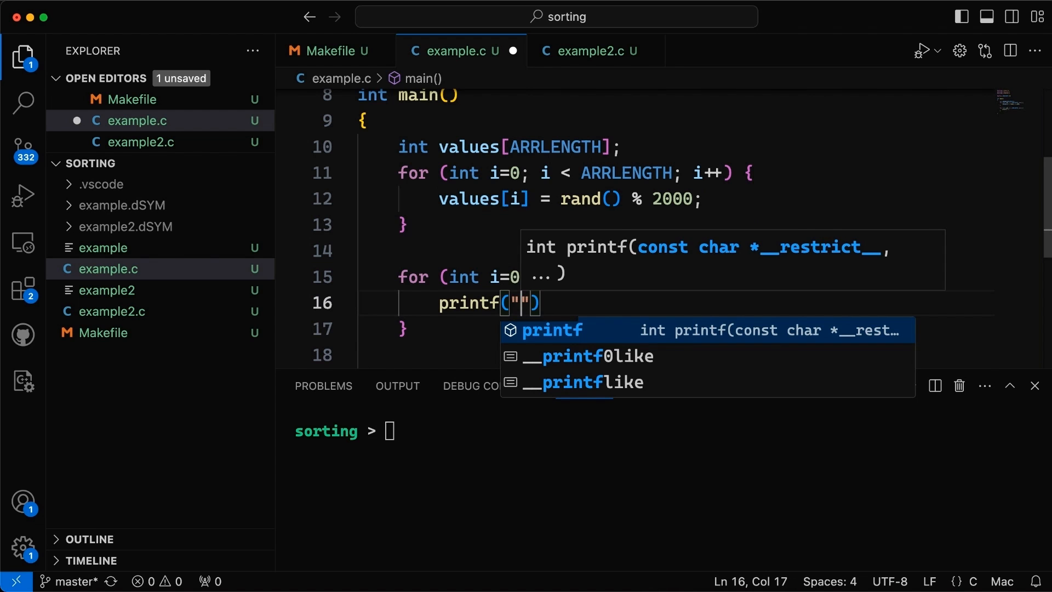
{"action": "type", "text": "%d"}
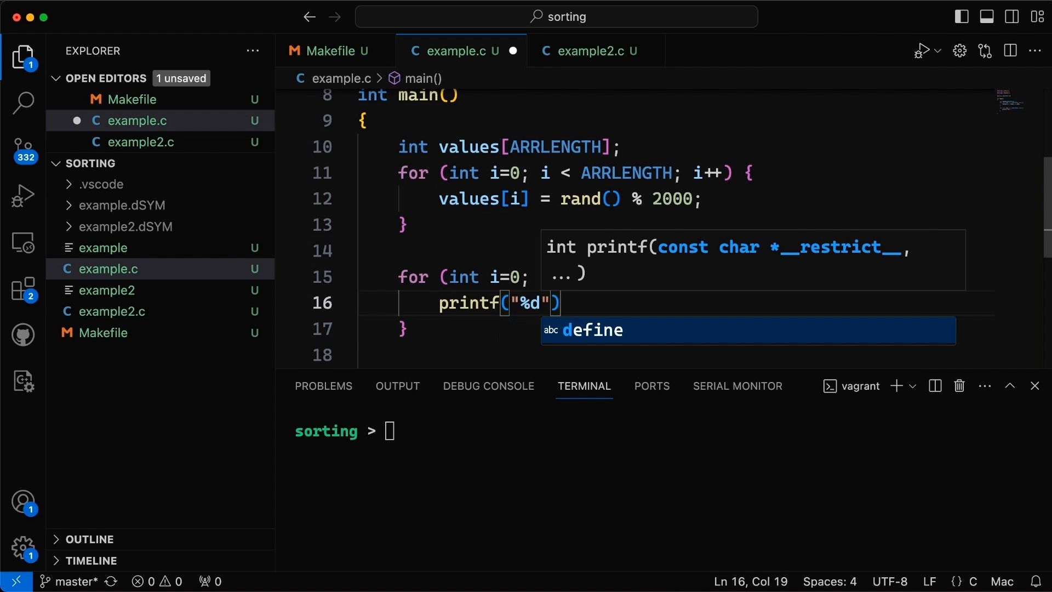
{"action": "type", "text": ":\\t"}
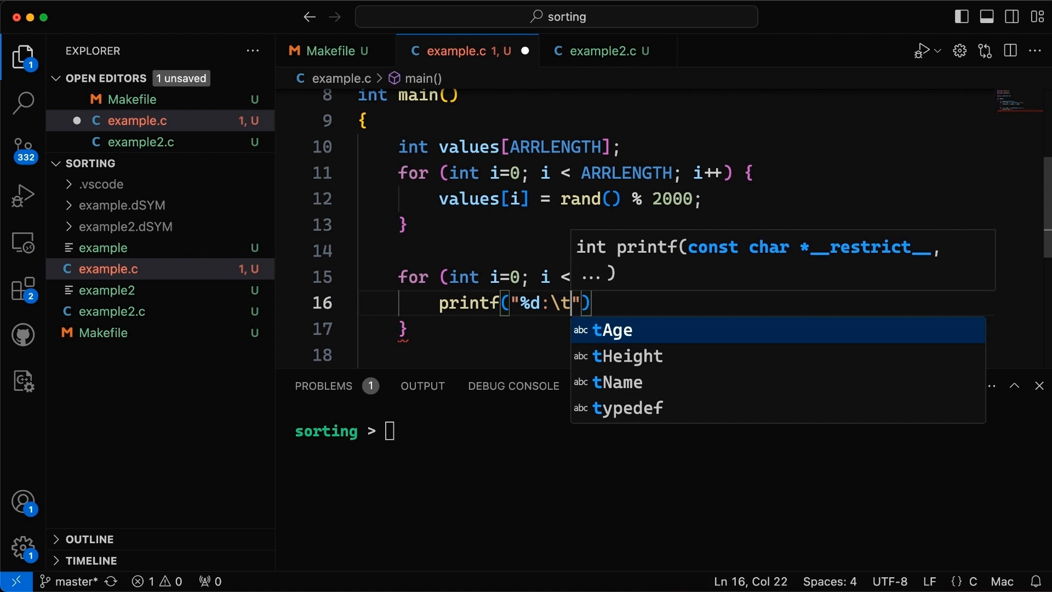
{"action": "type", "text": "%"}
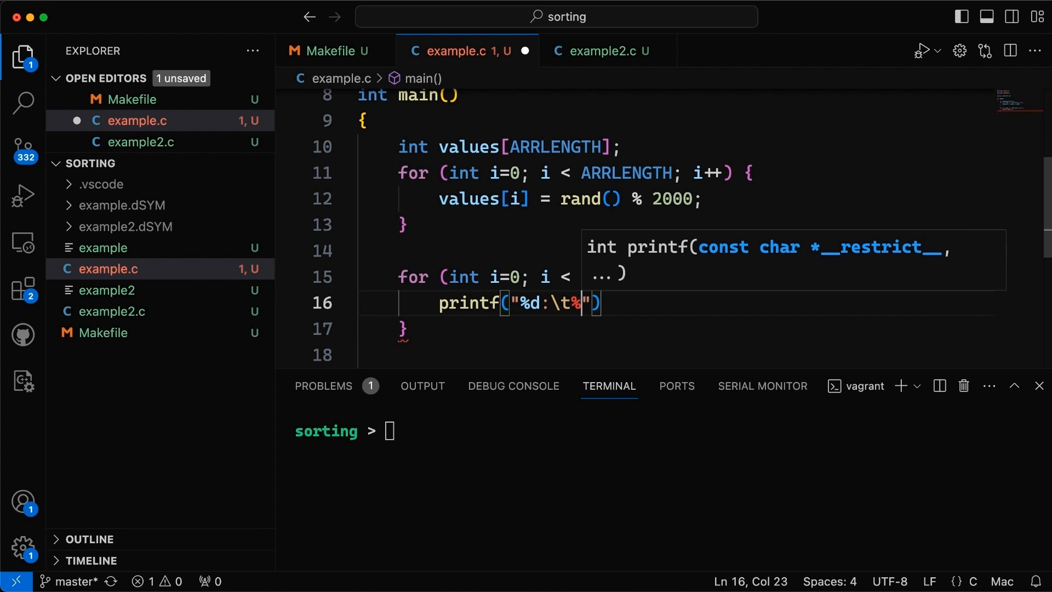
{"action": "type", "text": "d\\n"}
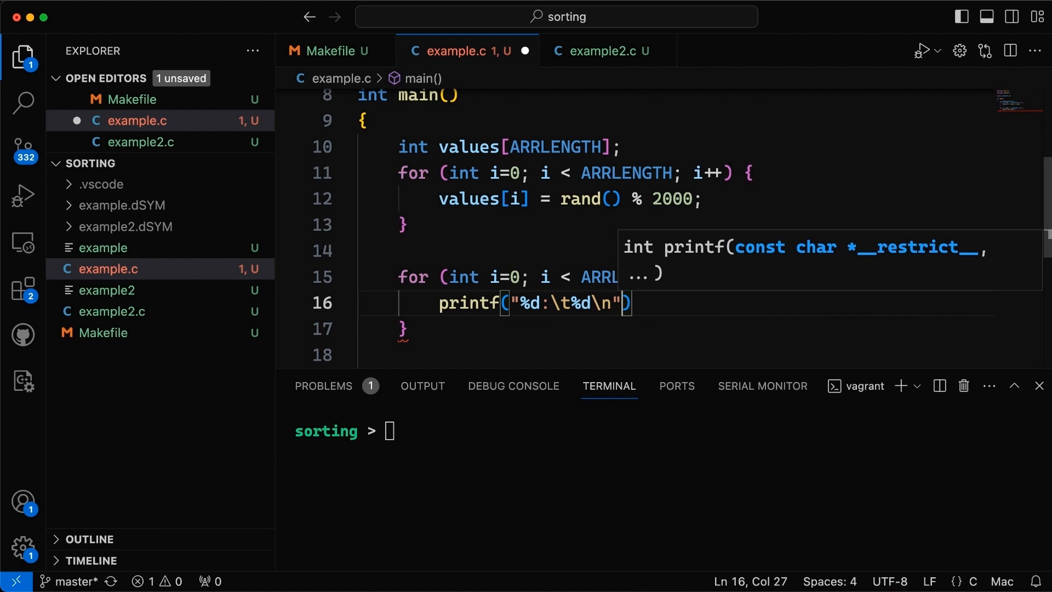
{"action": "type", "text": ",i"}
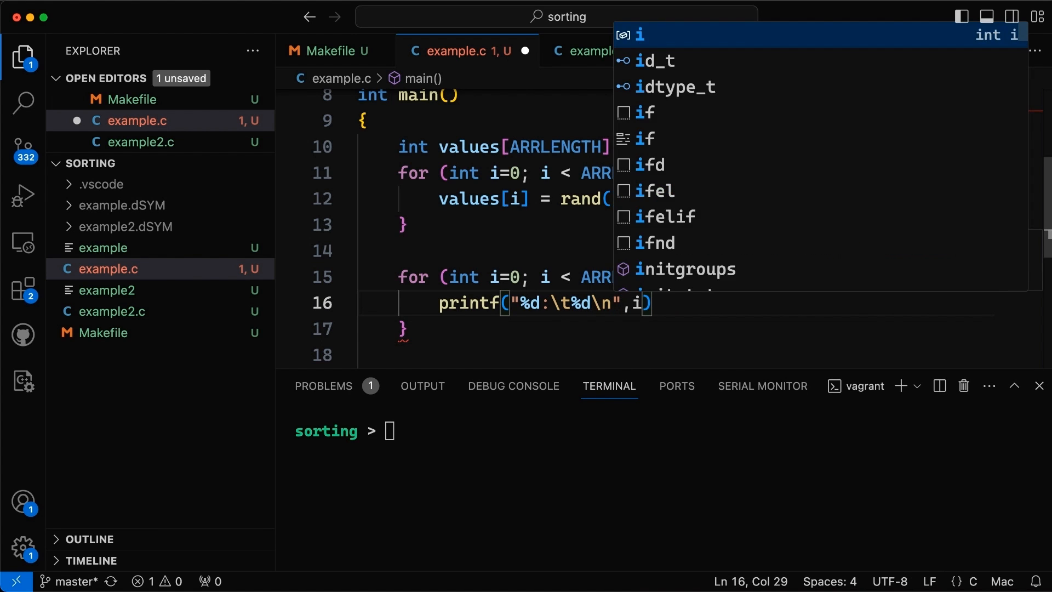
{"action": "type", "text": ", va"}
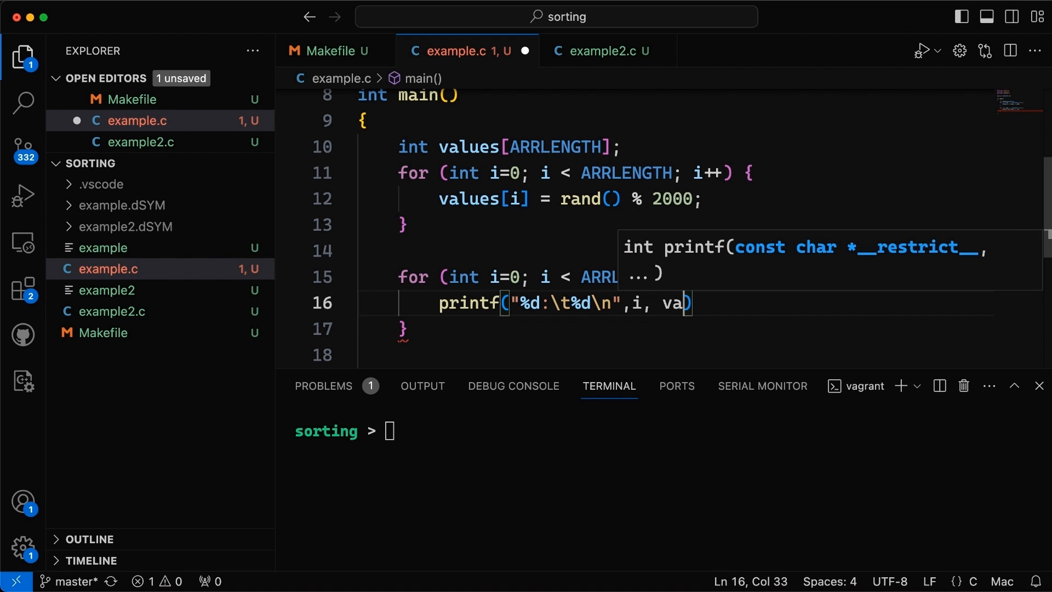
{"action": "type", "text": "lues[i])"}
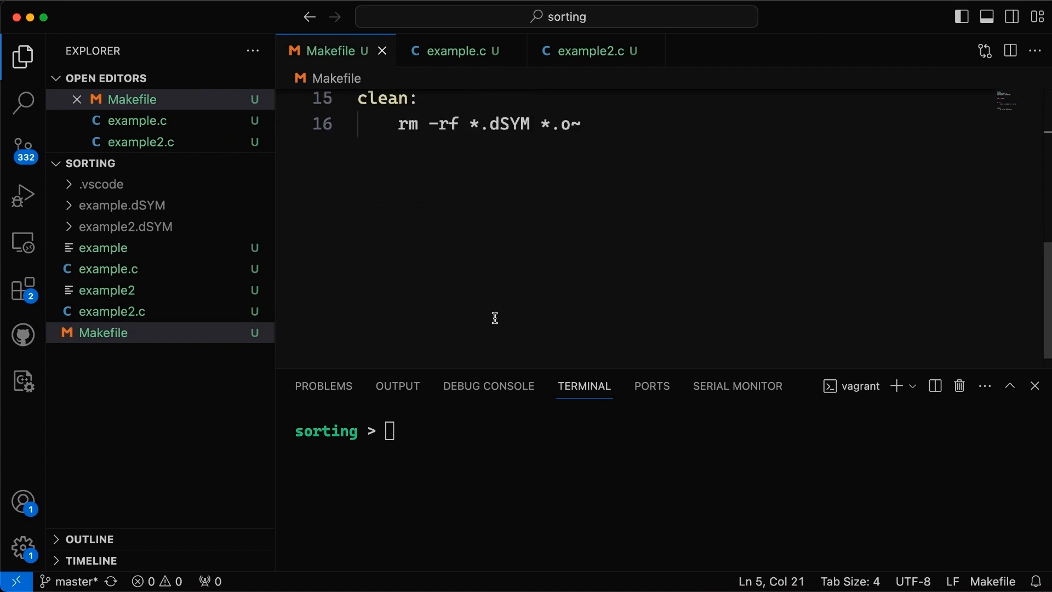
Build with make and run ./example in the terminal to print the ten unsorted random values
{"action": "left_click", "coordinate": [455, 51]}
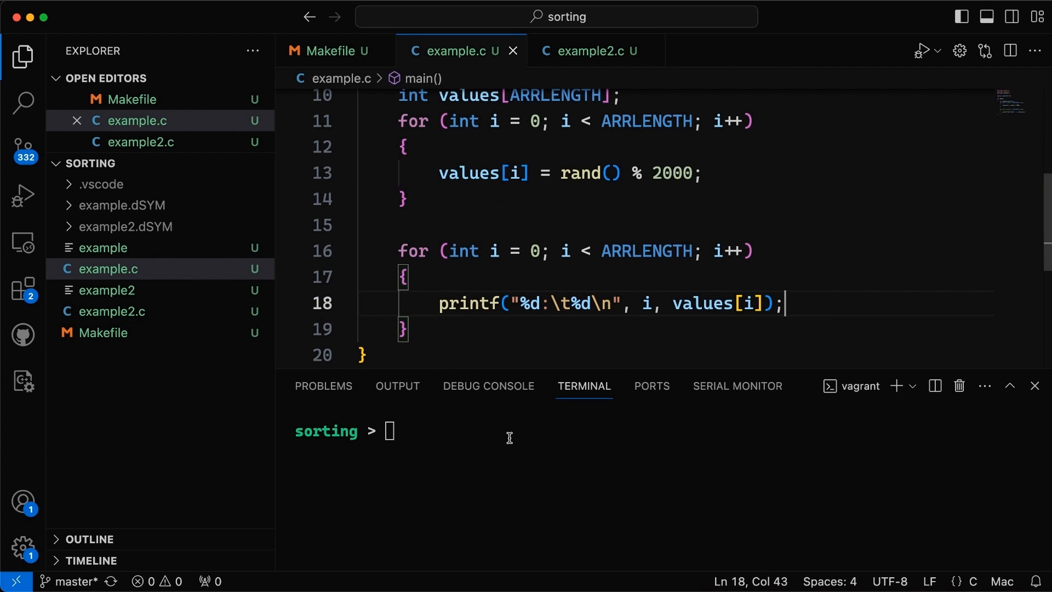
{"action": "type", "text": "make"}
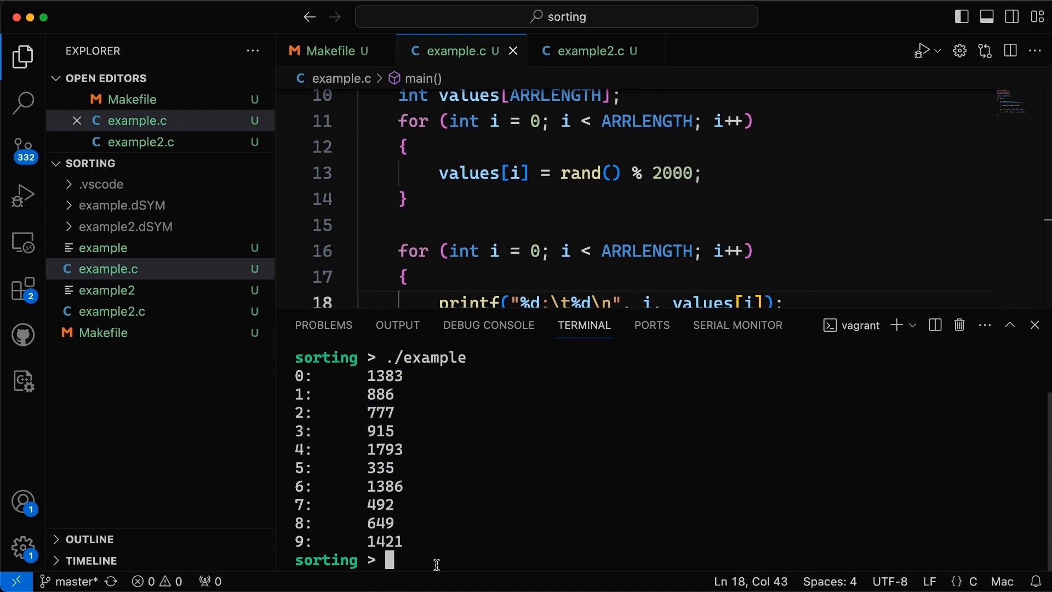
{"action": "type", "text": "./example"}
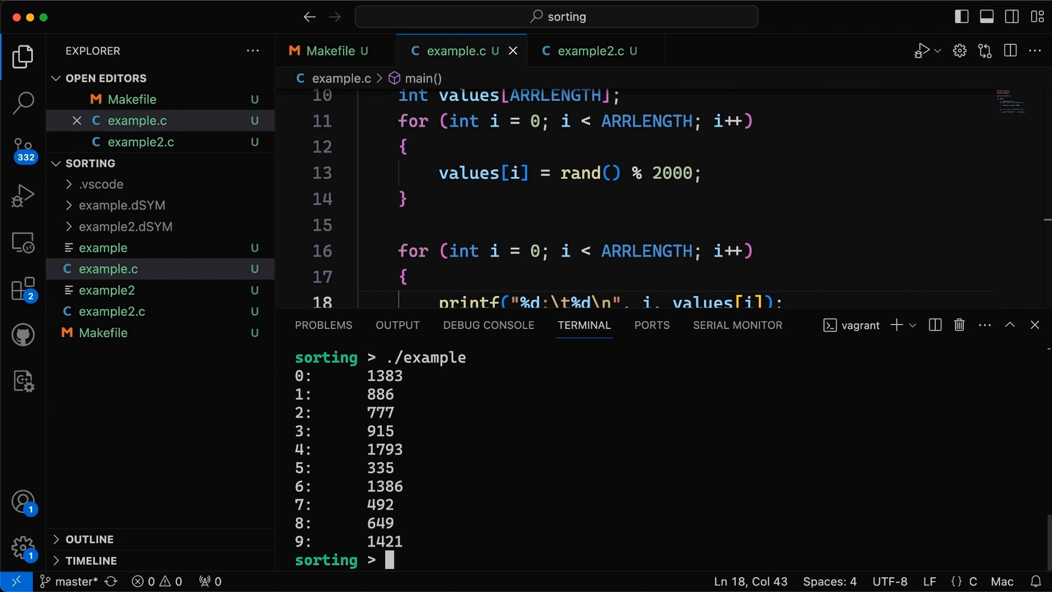
{"action": "type", "text": "man"}
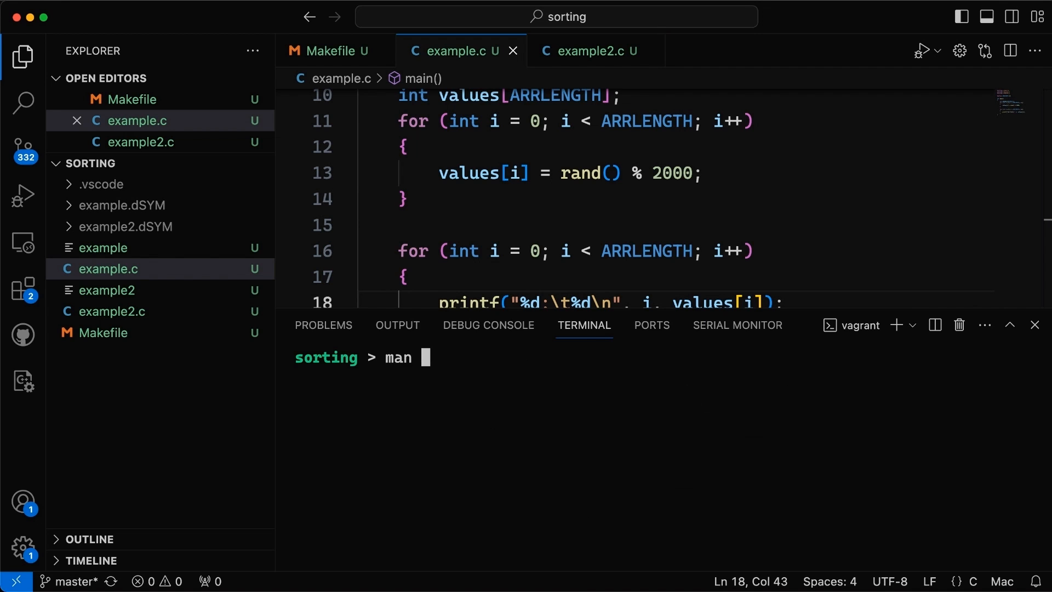
Show 'man qsort' in the terminal and mark the nmemb parameter in its synopsis
{"action": "type", "text": "qs"}
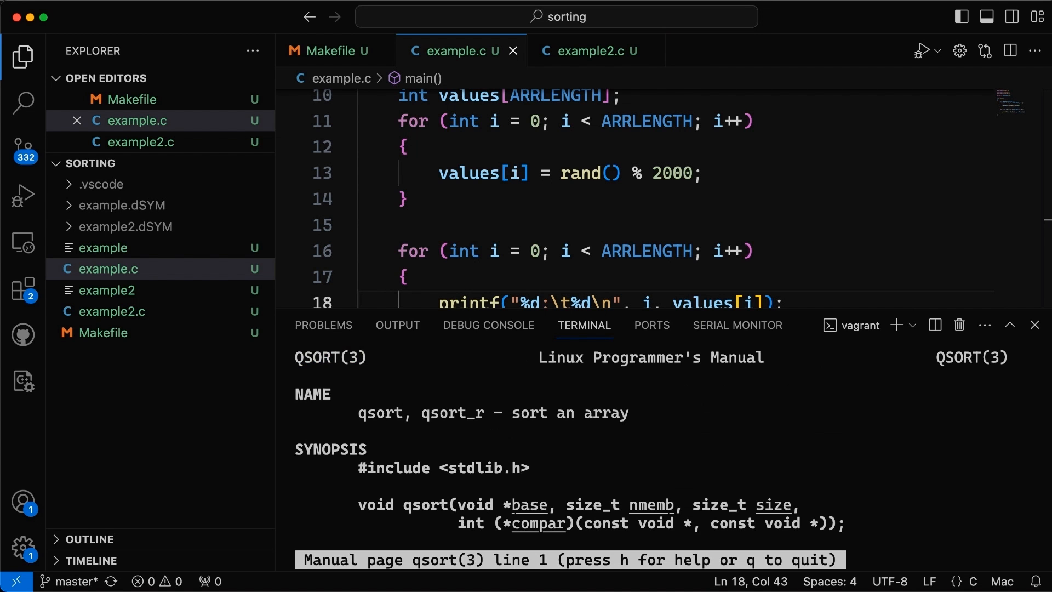
{"action": "scroll", "scroll_direction": "down", "scroll_amount": 3}
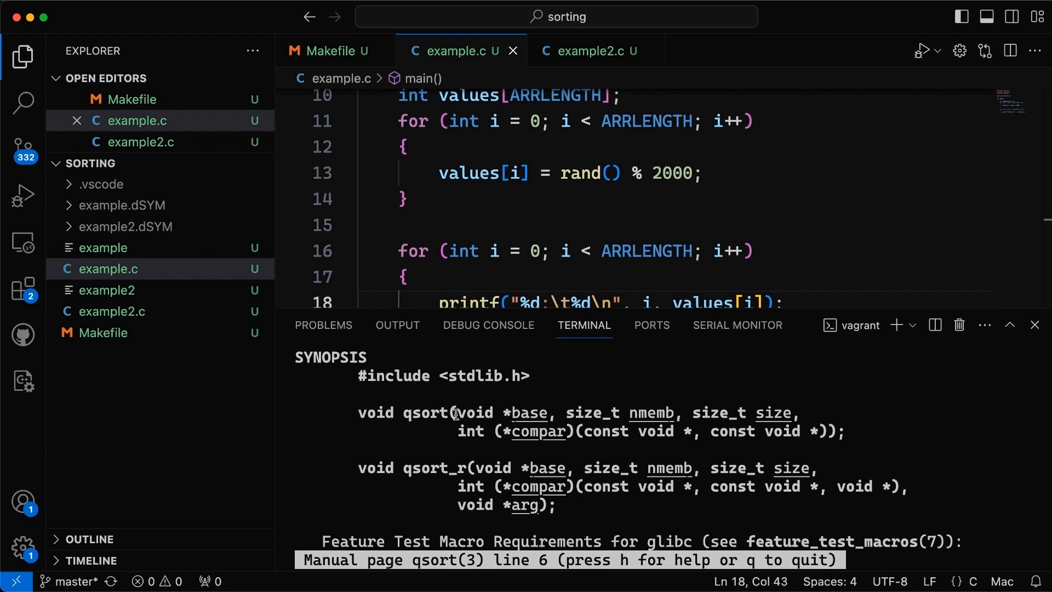
{"action": "left_click_drag", "start_coordinate": [459, 413], "coordinate": [551, 414]}
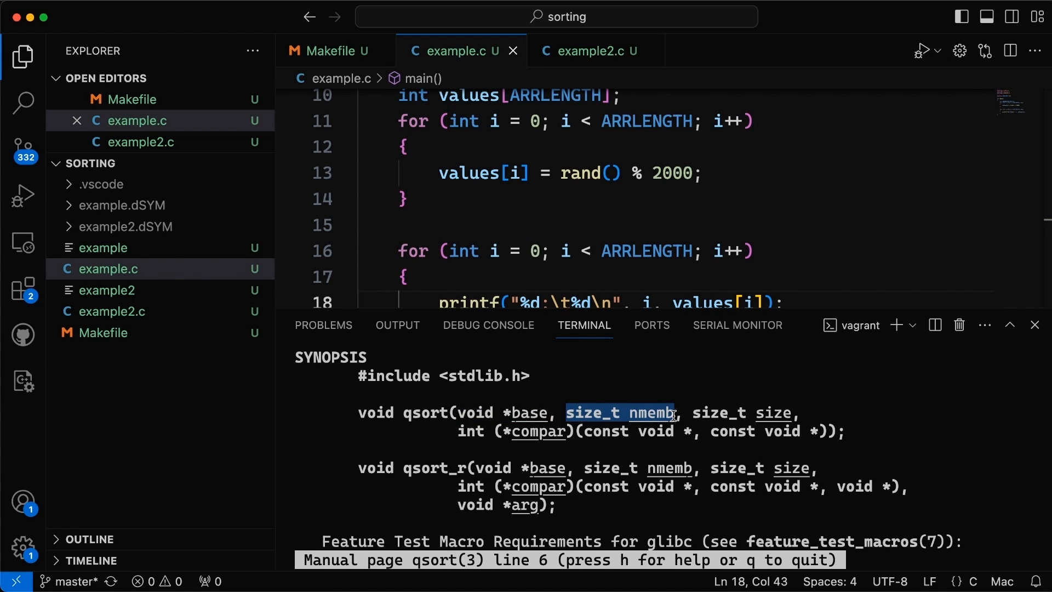
{"action": "double_click", "coordinate": [742, 413]}
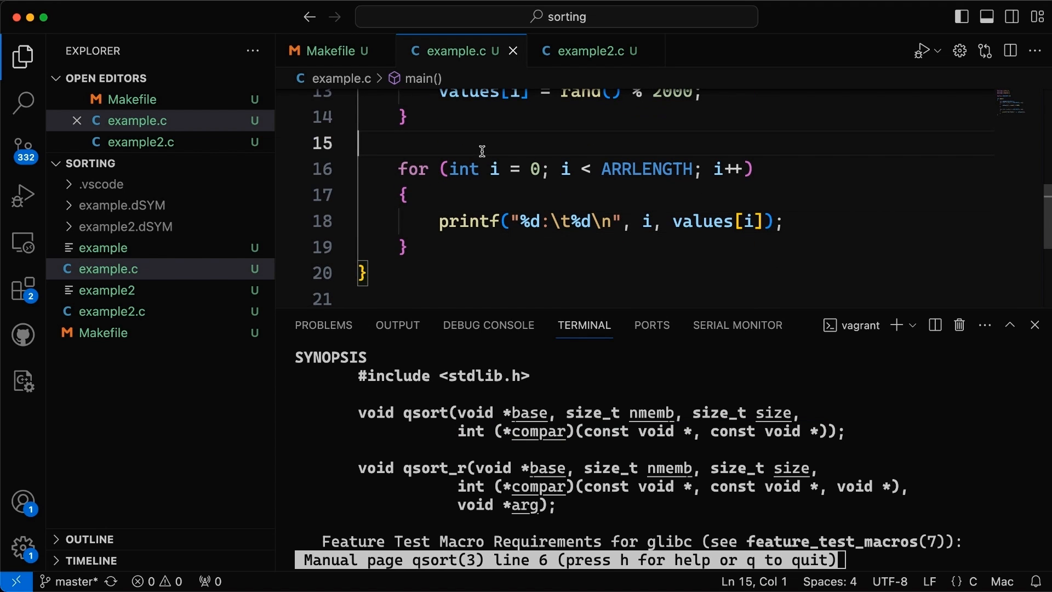
Call qsort(values, ARRLENGTH, sizeof(int), compare) before the print loop and quit the man page
{"action": "type", "text": "qsort"}
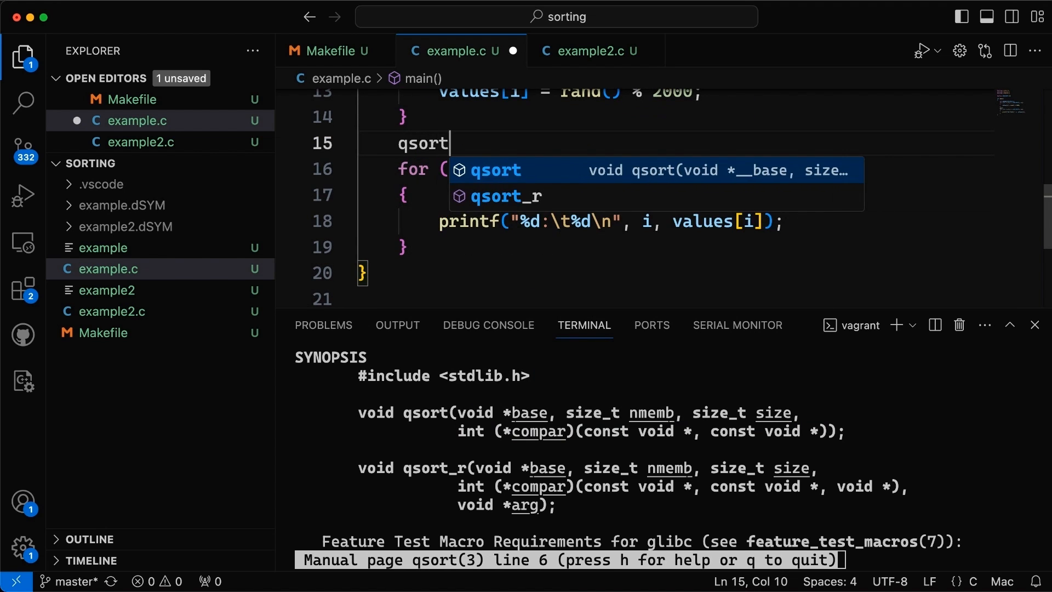
{"action": "type", "text": "()"}
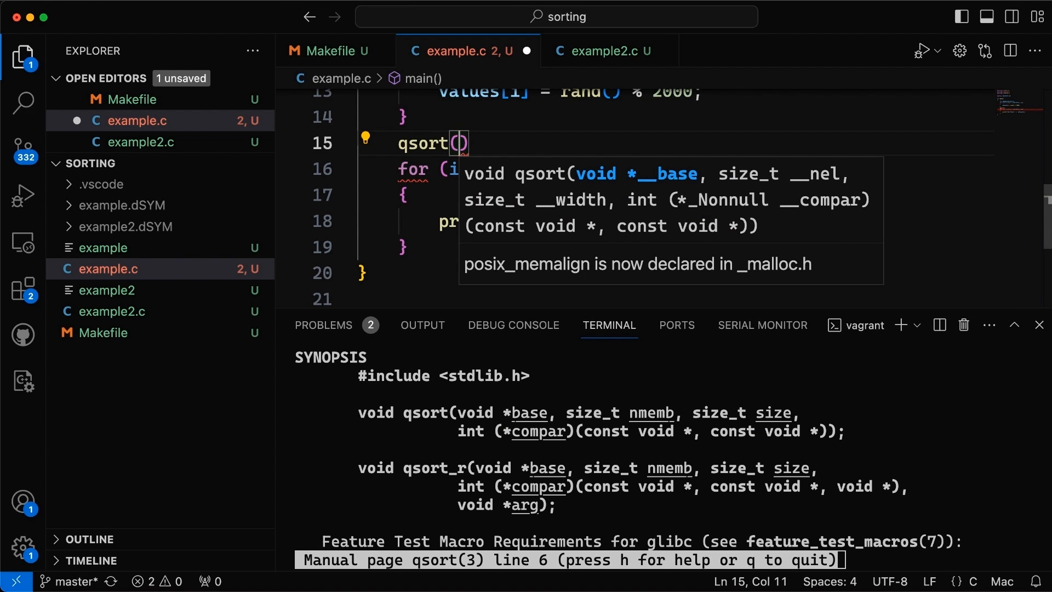
{"action": "type", "text": "values,"}
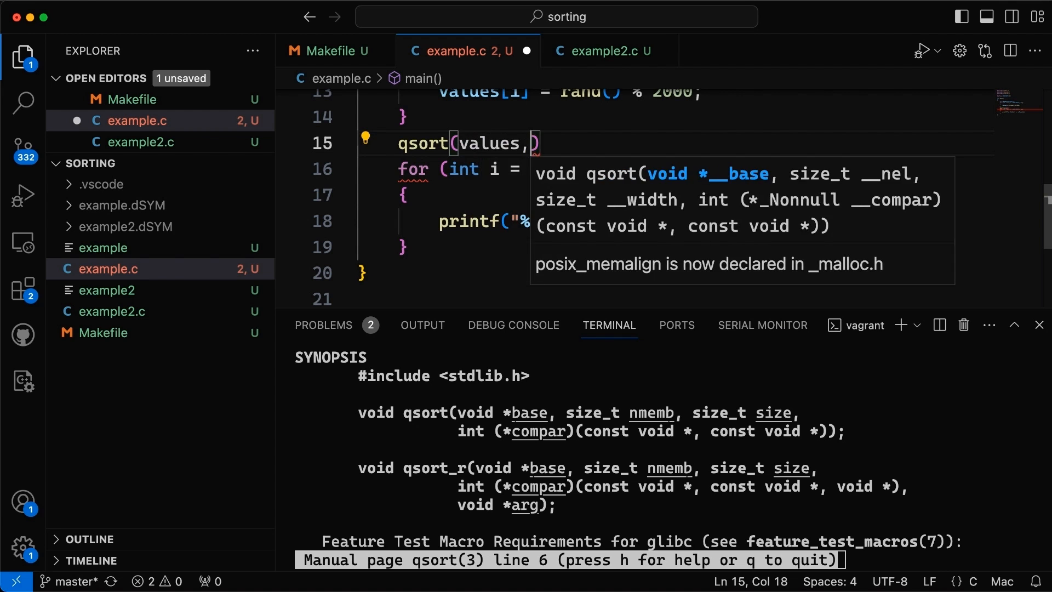
{"action": "type", "text": "ARRLENGTH"}
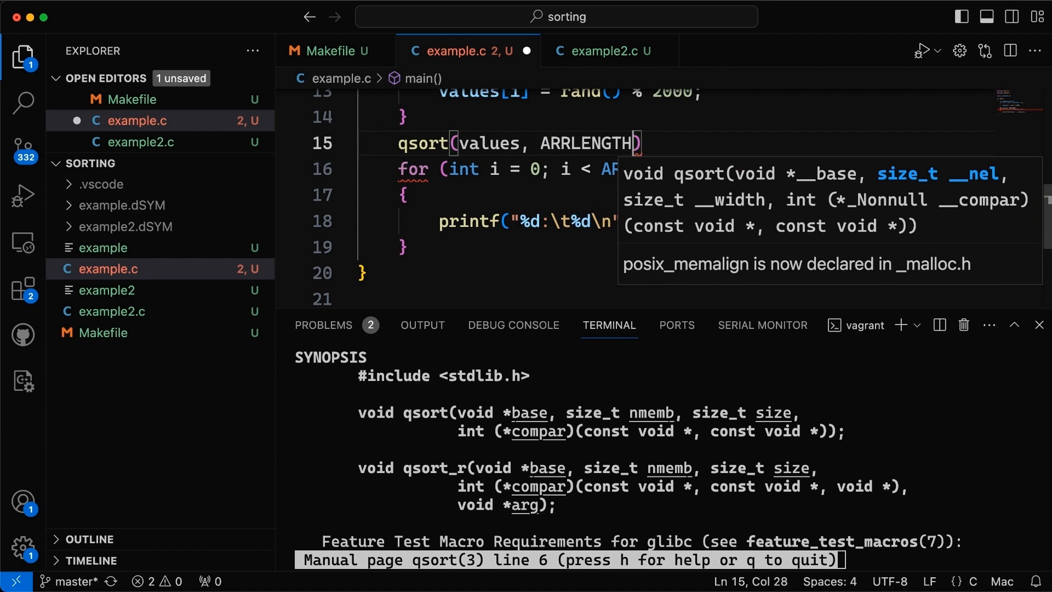
{"action": "type", "text": ", sizeof()"}
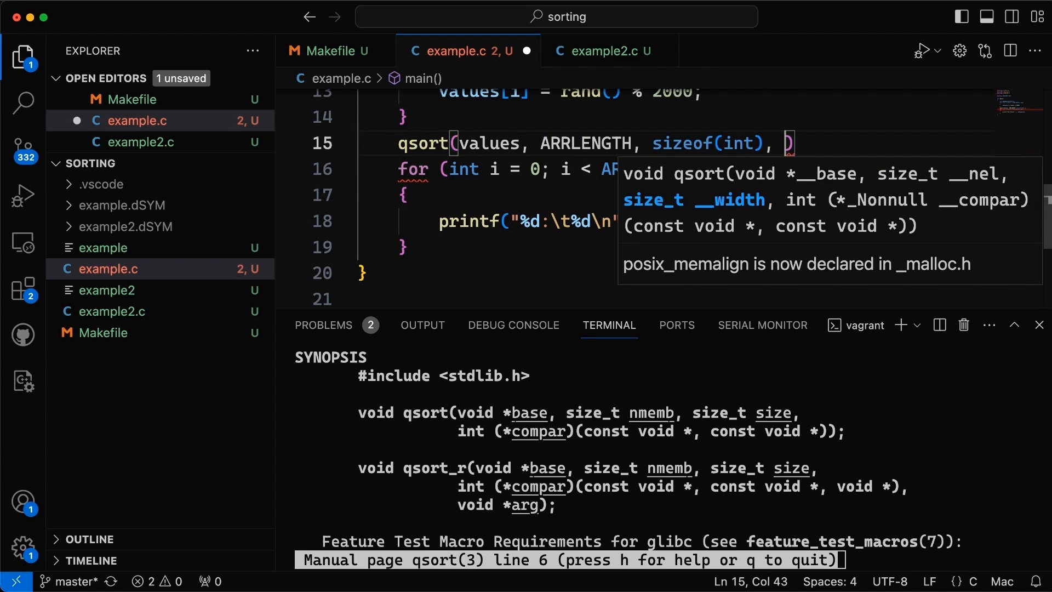
{"action": "type", "text": "con"}
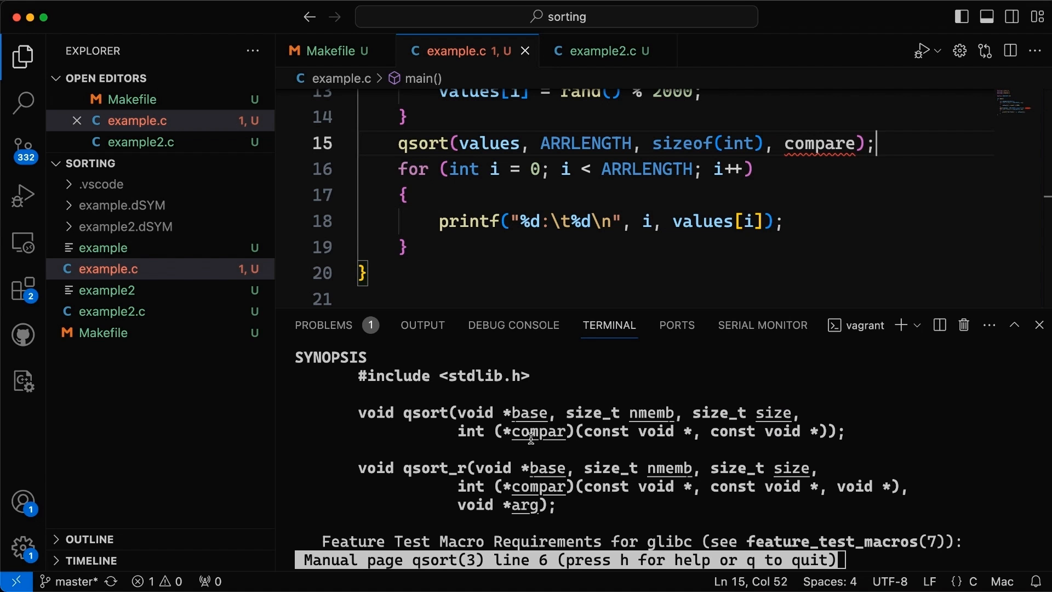
{"action": "key", "text": "q"}
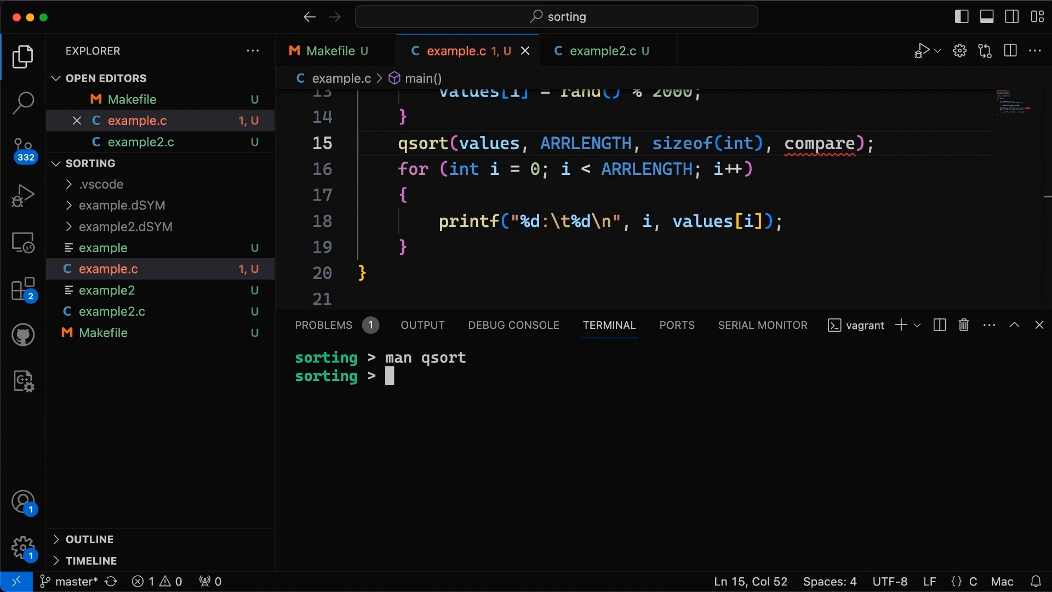
{"action": "mouse_move", "coordinate": [560, 464]}
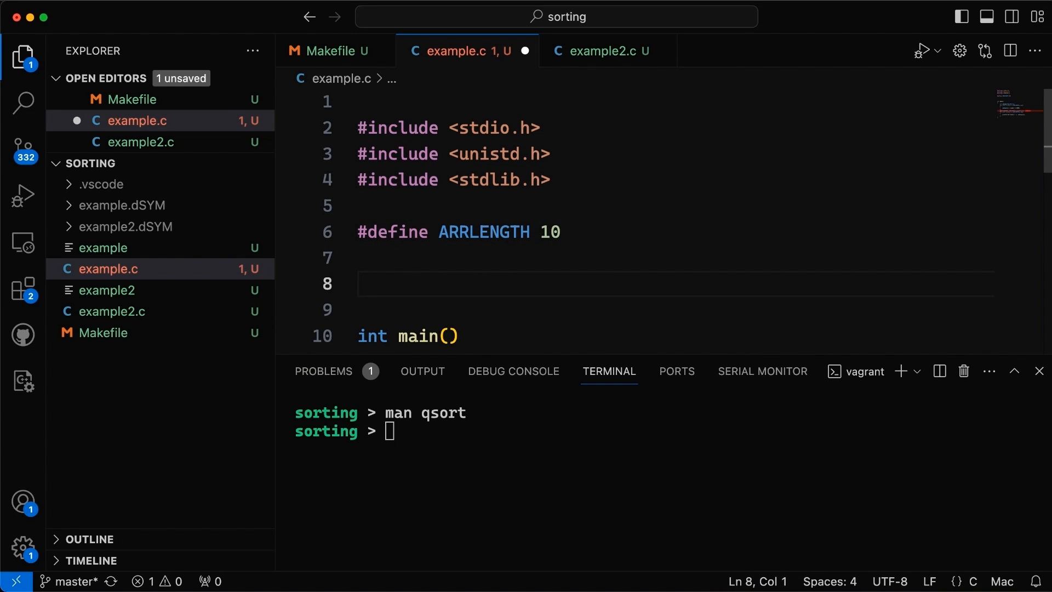
Write the header int compare(const void *pa, const void *pb) with an empty body above main
{"action": "type", "text": "int compare("}
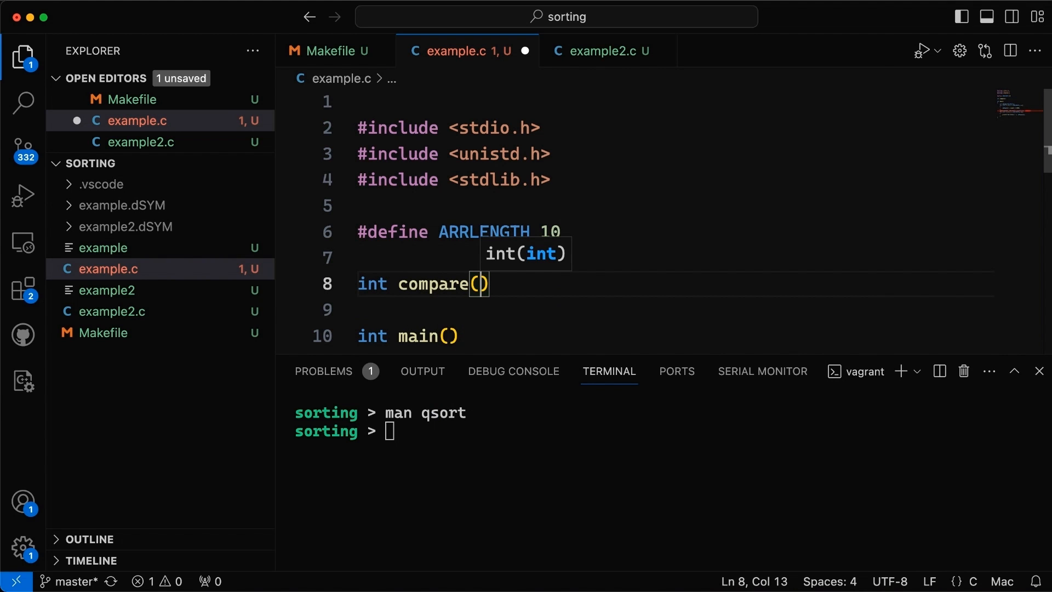
{"action": "type", "text": "const void *"}
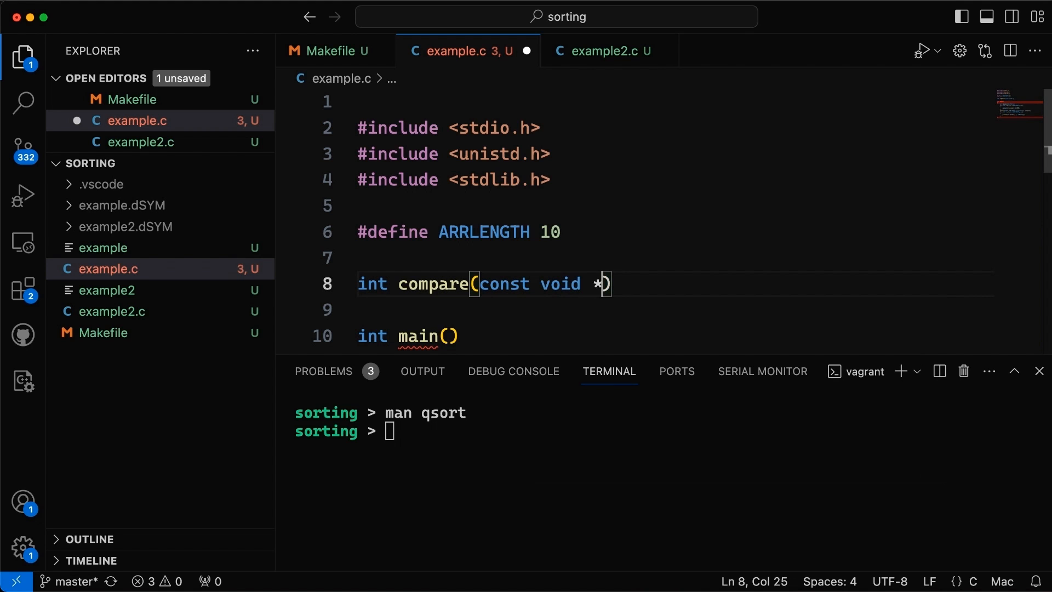
{"action": "type", "text": "pa,"}
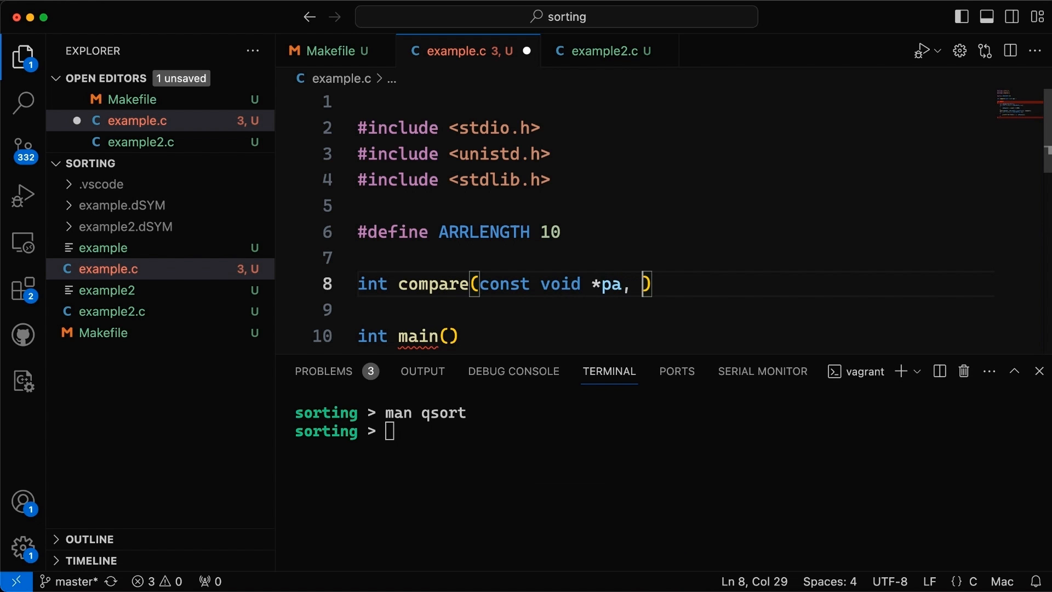
{"action": "type", "text": "const void"}
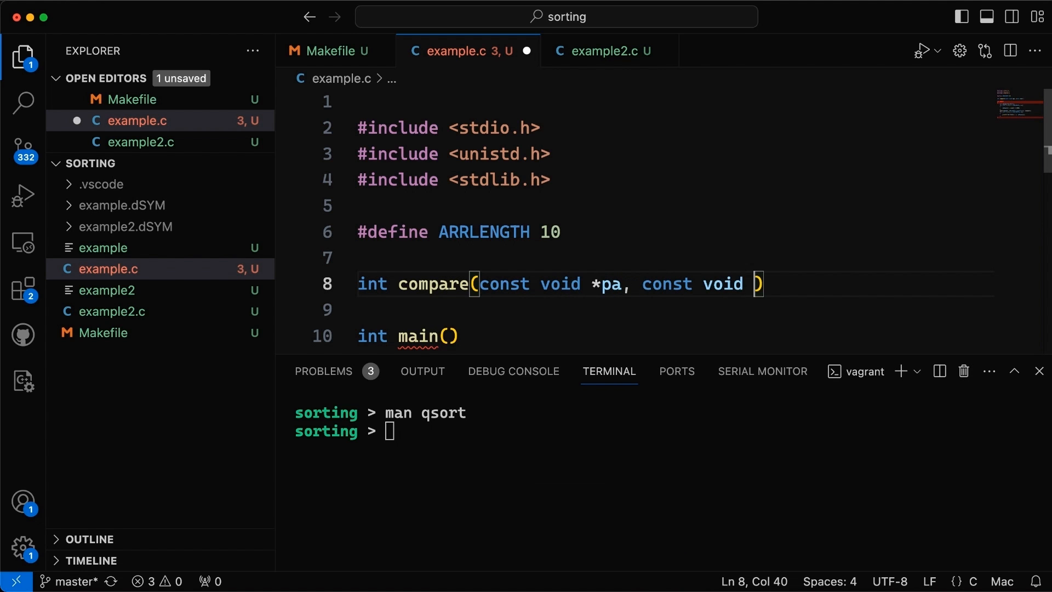
{"action": "type", "text": "*pb"}
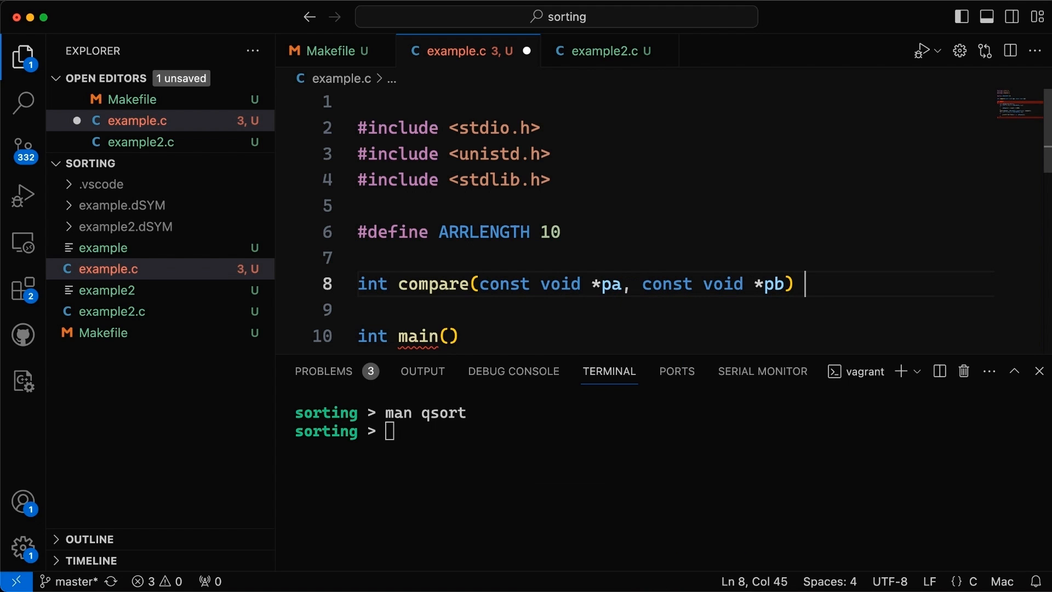
{"action": "type", "text": "{}"}
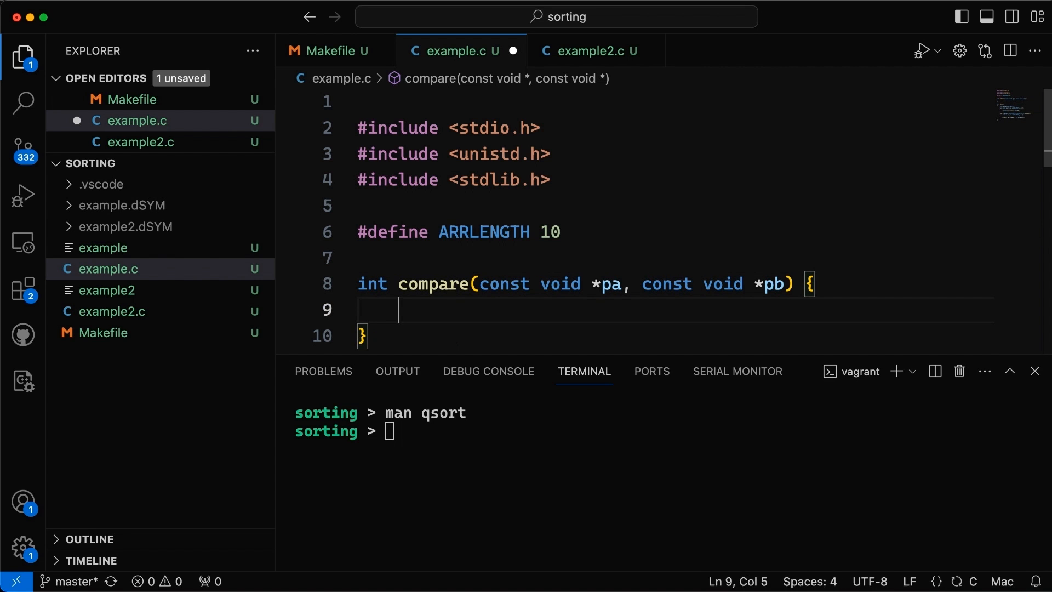
Declare int a = *((int *)pa) and int b = *((int *)pb) inside compare
{"action": "scroll", "scroll_direction": "down", "scroll_amount": 3}
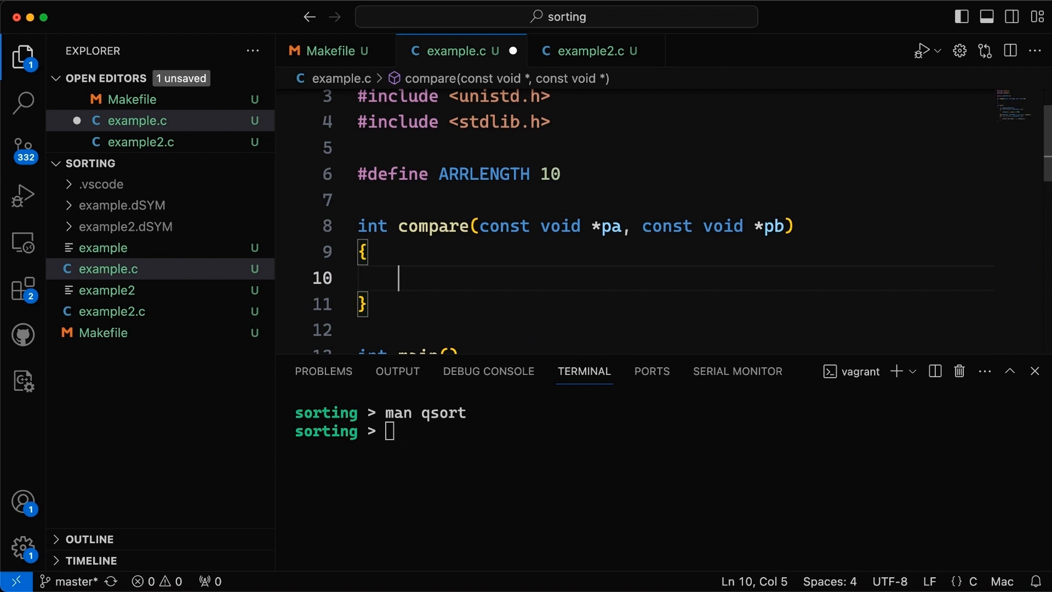
{"action": "type", "text": "int a"}
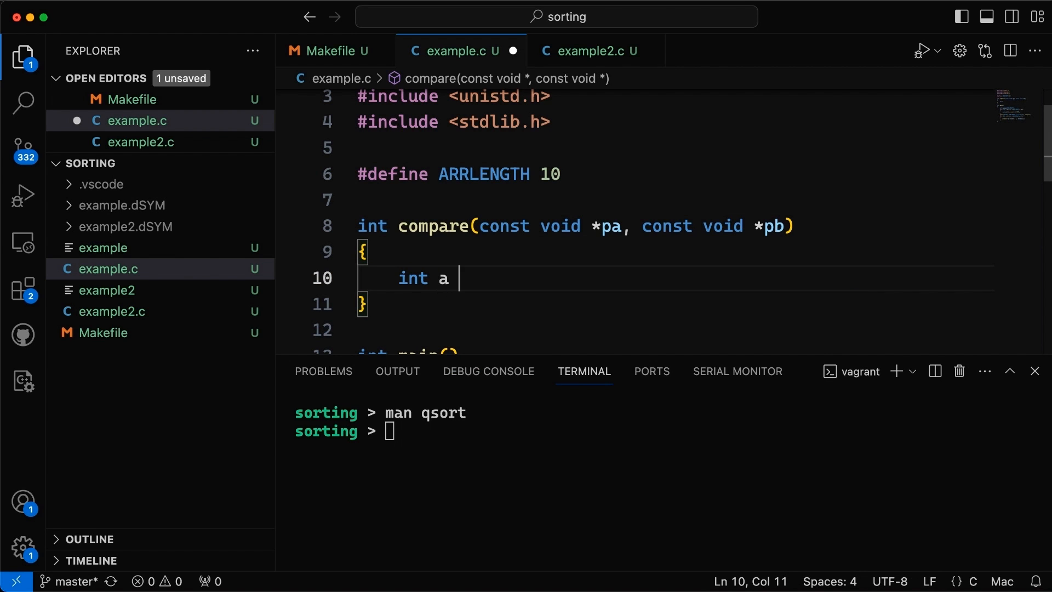
{"action": "type", "text": "="}
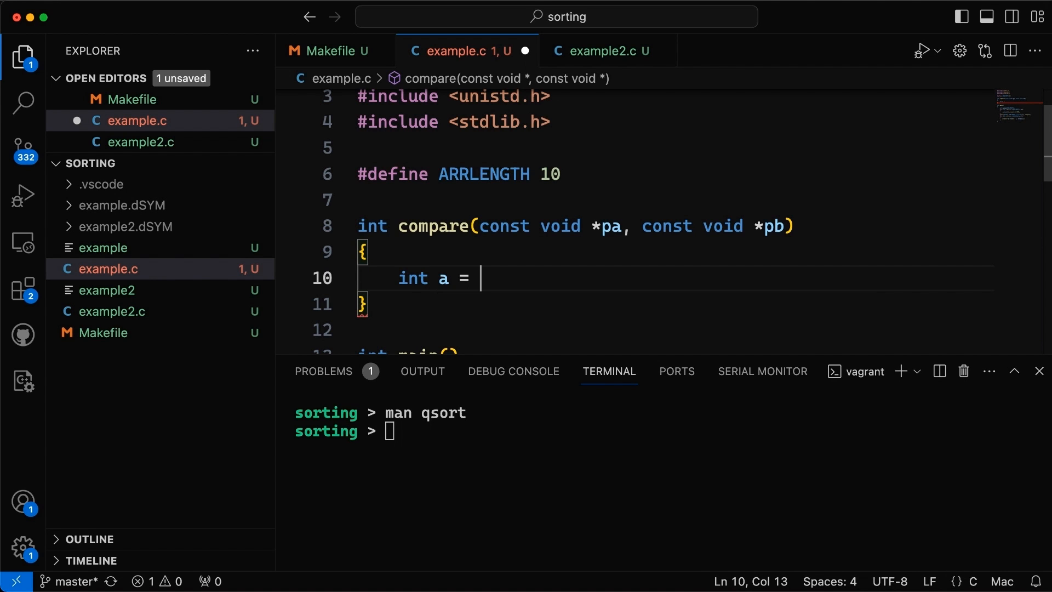
{"action": "type", "text": "pa"}
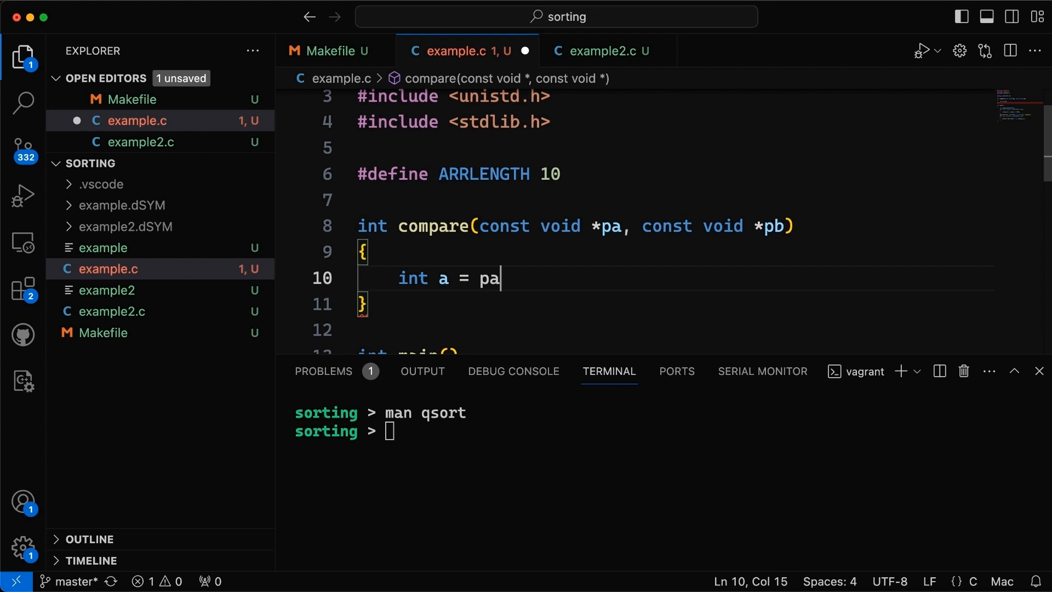
{"action": "type", "text": ";"}
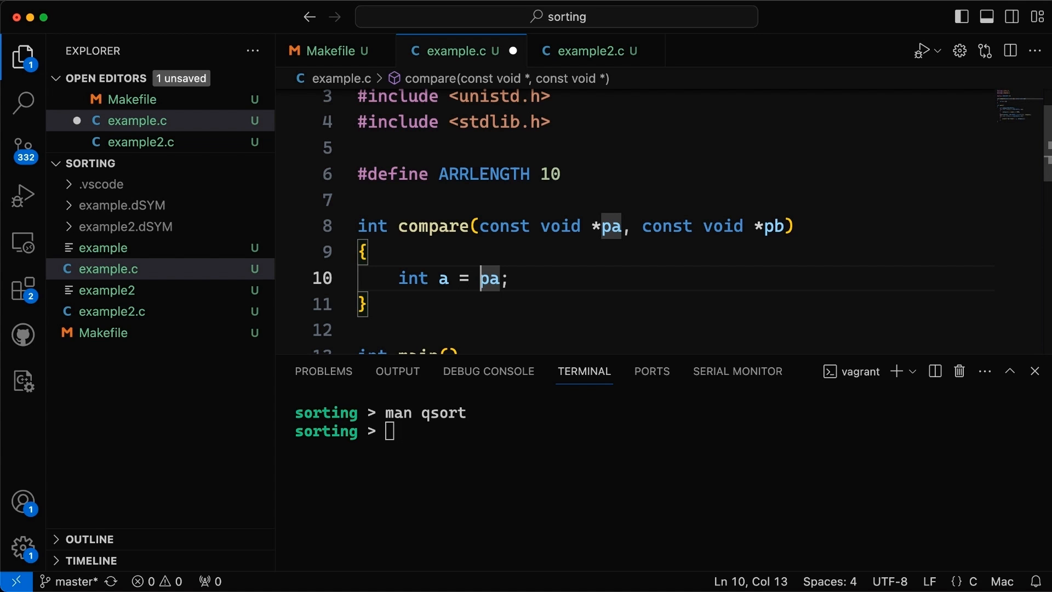
{"action": "type", "text": "(int *"}
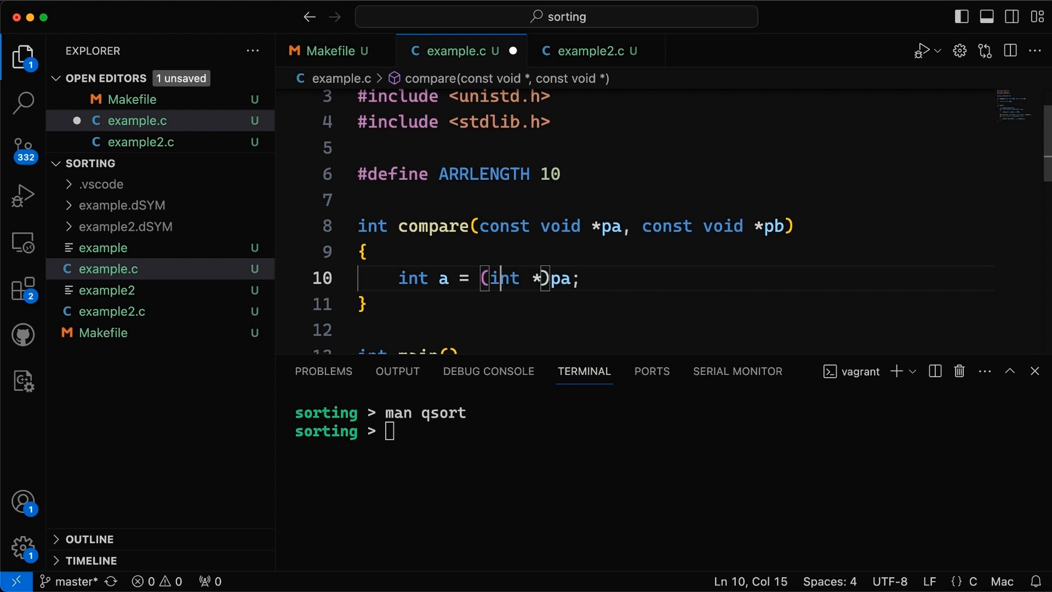
{"action": "type", "text": "("}
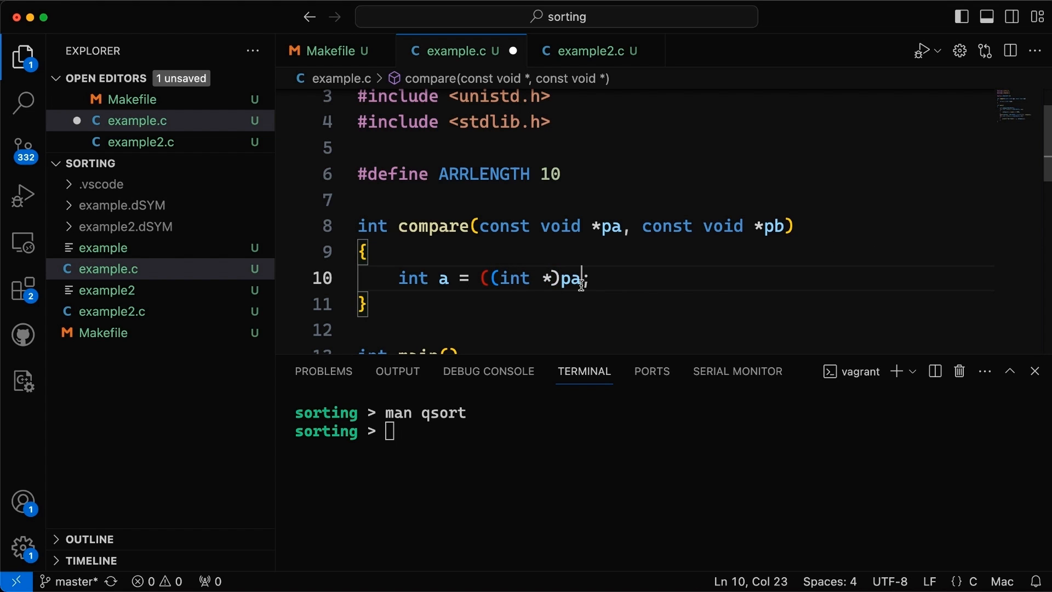
{"action": "type", "text": ";"}
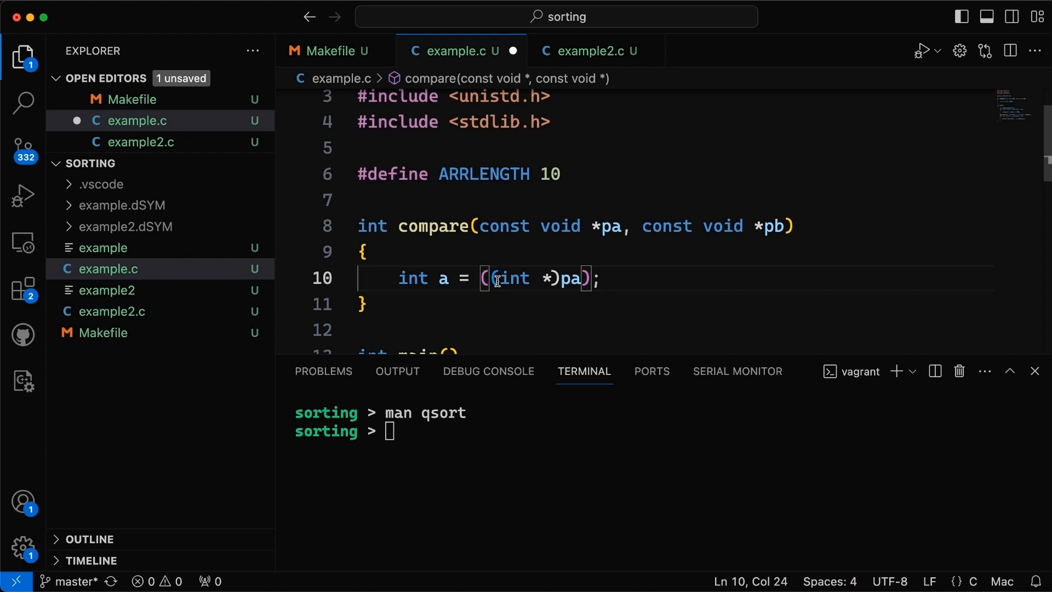
{"action": "type", "text": "*((int *)pb);"}
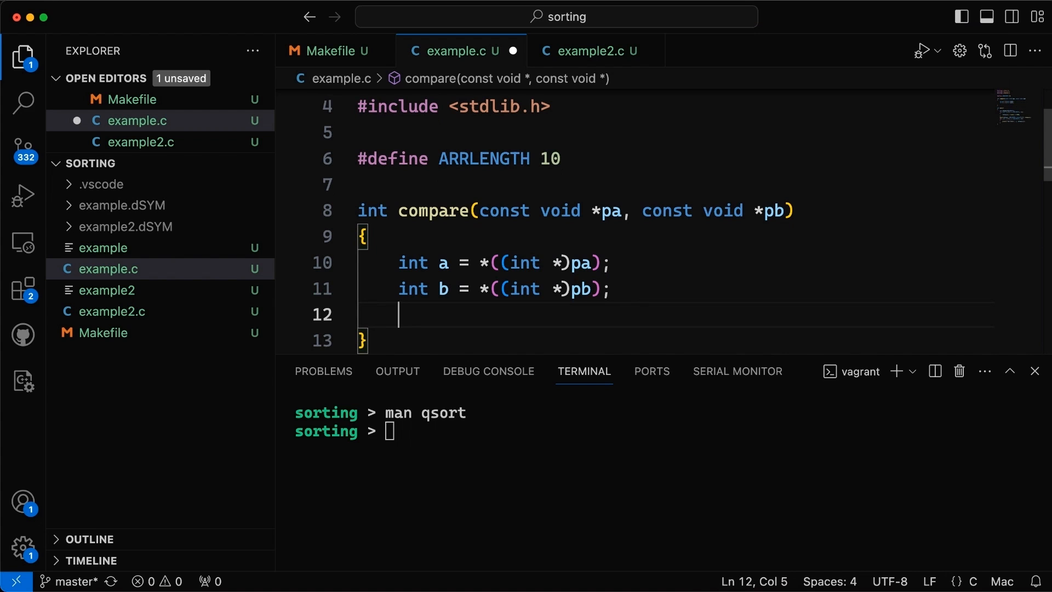
Return a - b from compare and save the file
{"action": "type", "text": "return a-"}
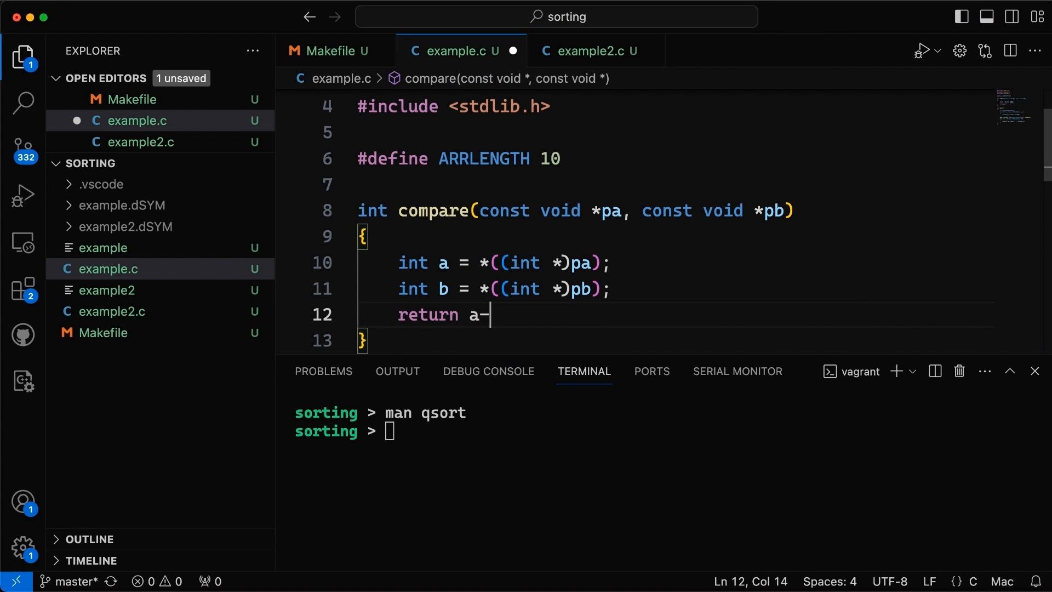
{"action": "type", "text": "b;"}
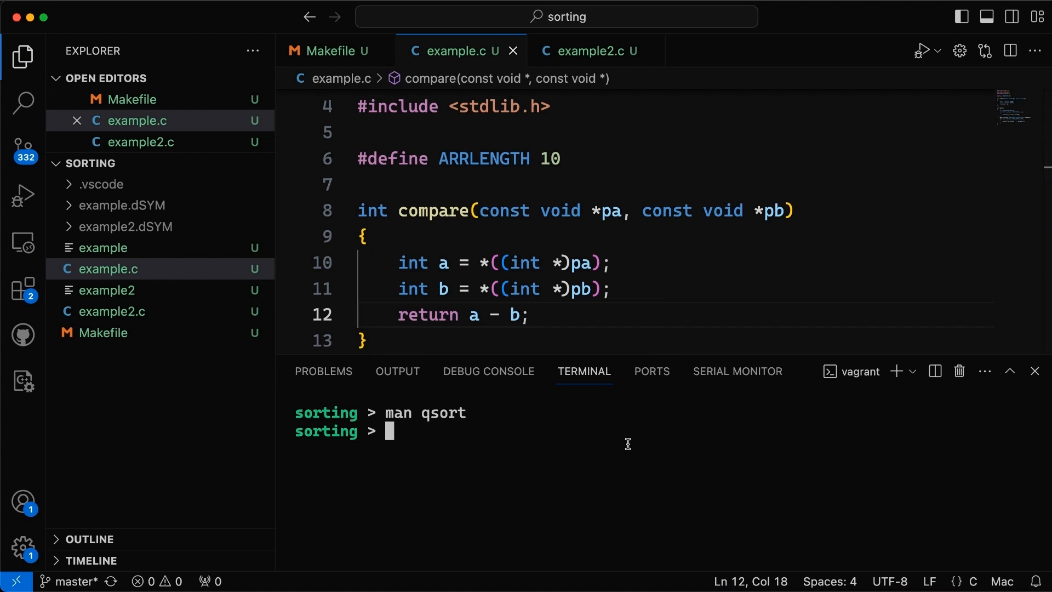
Rebuild with make, run example and enlarge the terminal to see the ten values sorted ascending
{"action": "type", "text": "make"}
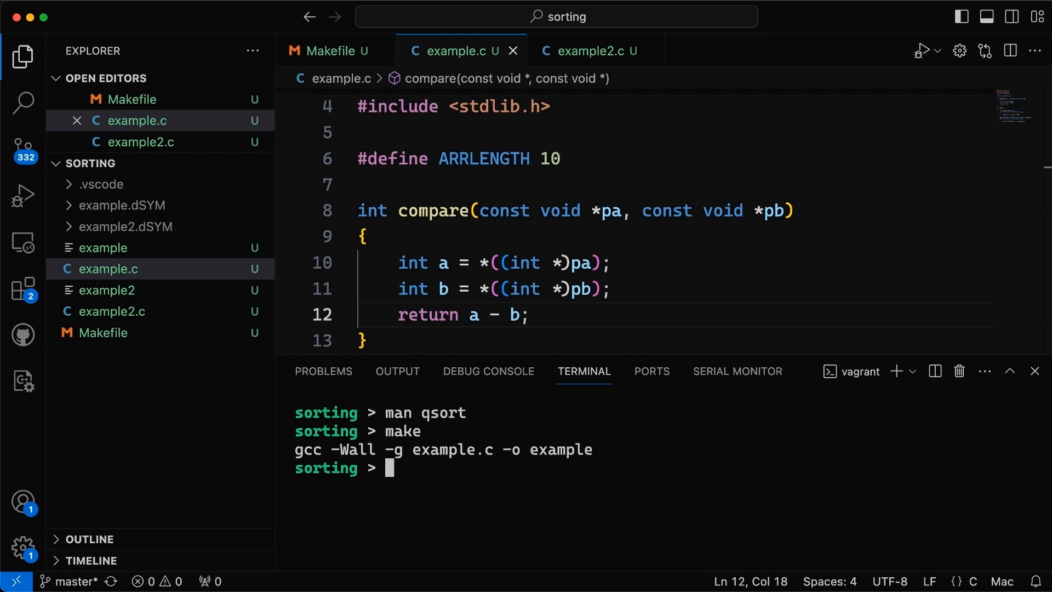
{"action": "type", "text": "man qsort"}
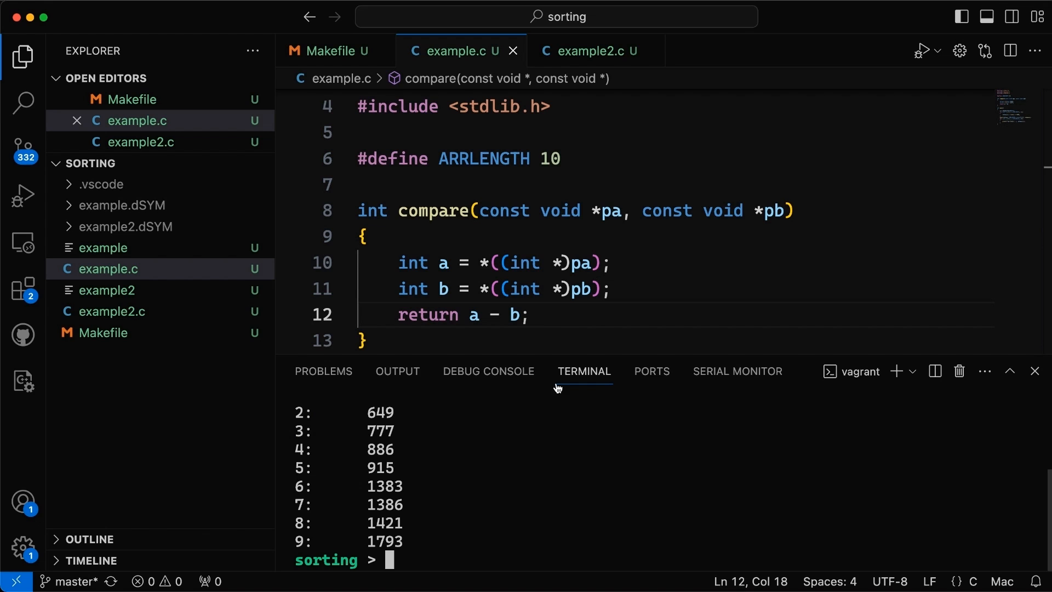
{"action": "left_click_drag", "start_coordinate": [548, 376], "coordinate": [548, 303]}
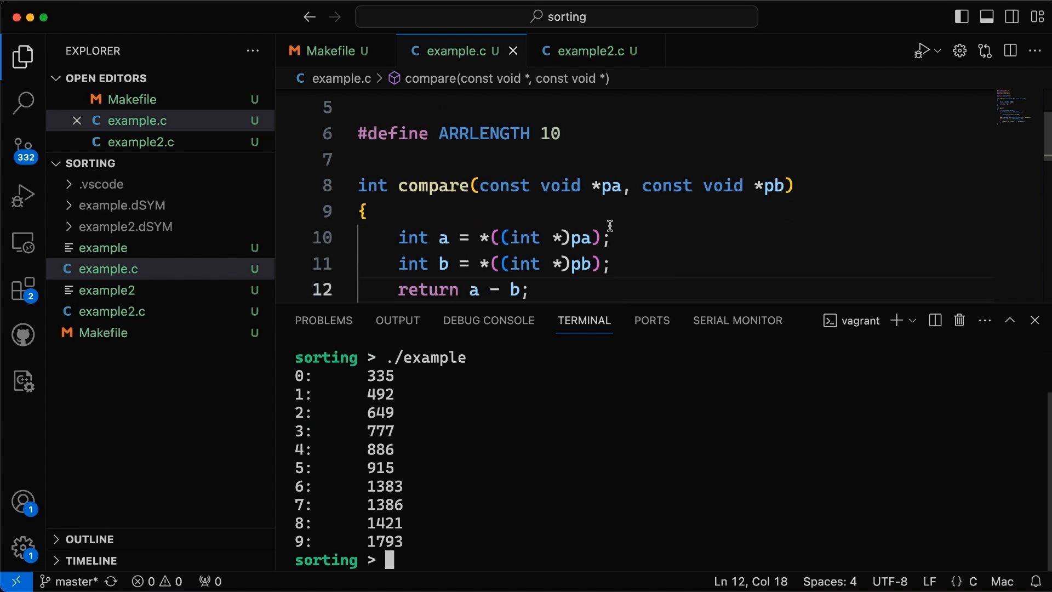
{"action": "scroll", "scroll_direction": "down", "scroll_amount": 3}
{"action": "type", "text": "make"}
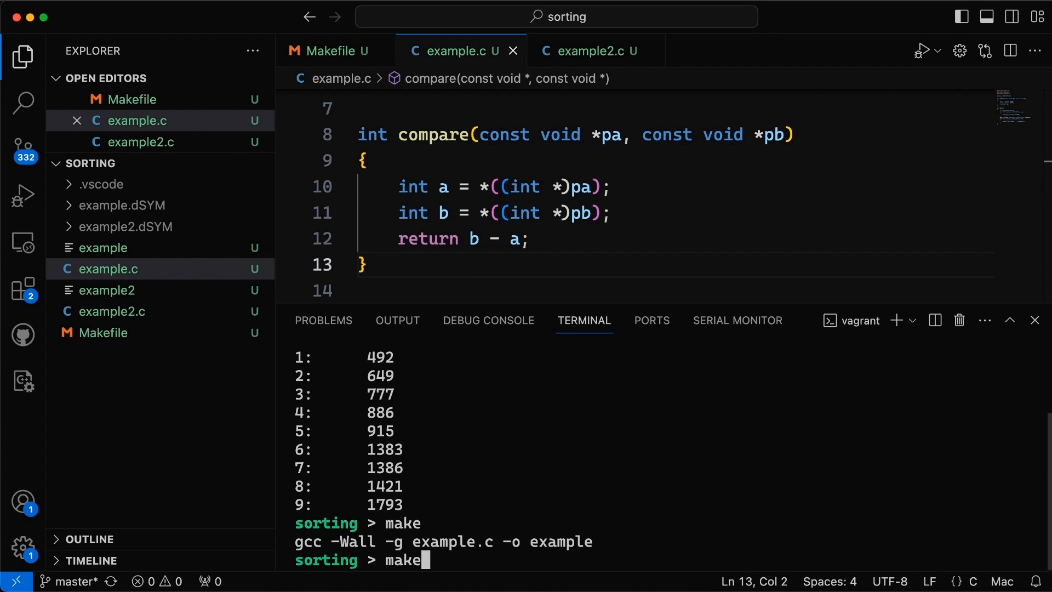
Rerun ./example after reversing to b - a, printing descending values, and point out the int cast on line 10
{"action": "type", "text": "./example"}
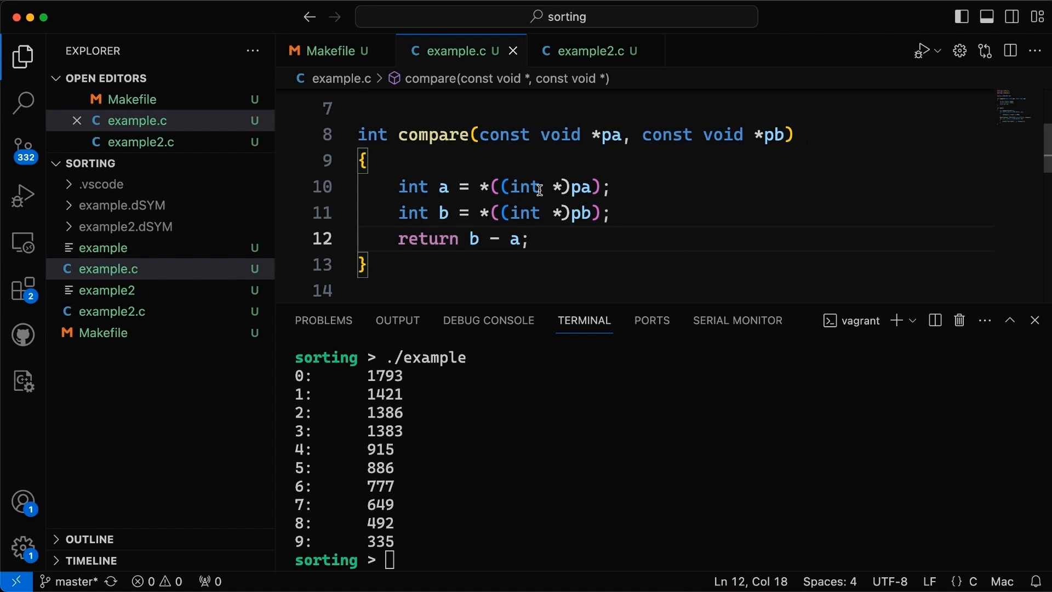
{"action": "double_click", "coordinate": [528, 187]}
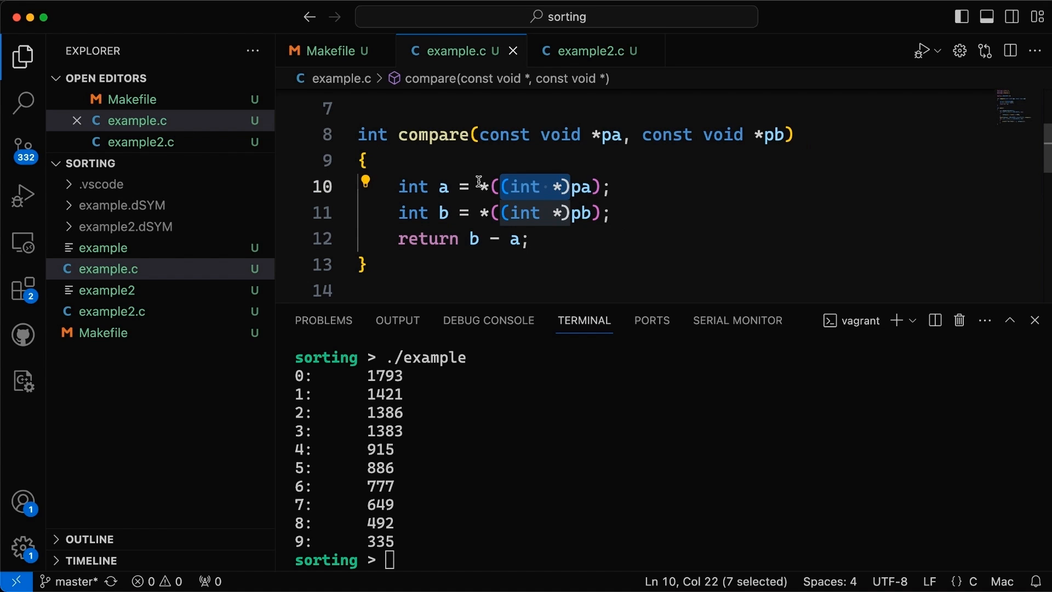
{"action": "left_click", "coordinate": [481, 186]}
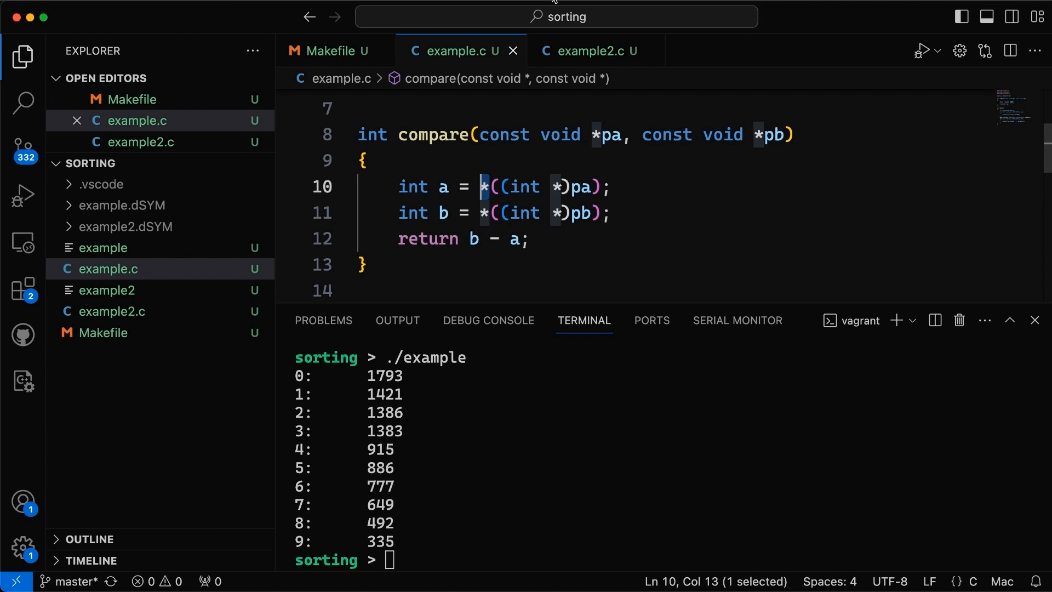
{"action": "mouse_move", "coordinate": [588, 52]}
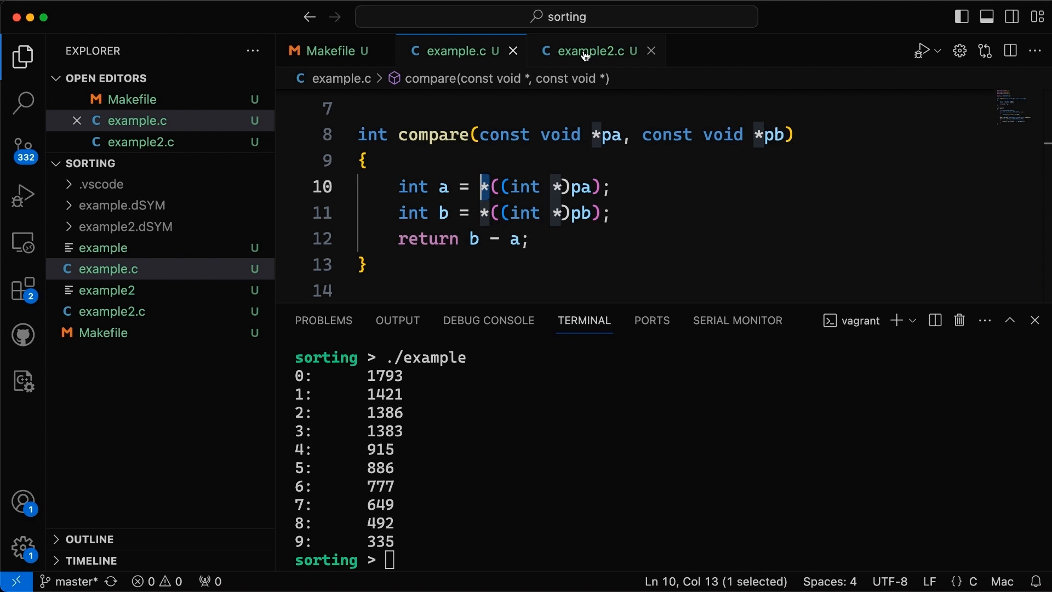
Switch to example2.c, scroll through the Person struct and compare_people, and highlight NUMPEOPLE in the calloc call
{"action": "left_click", "coordinate": [590, 52]}
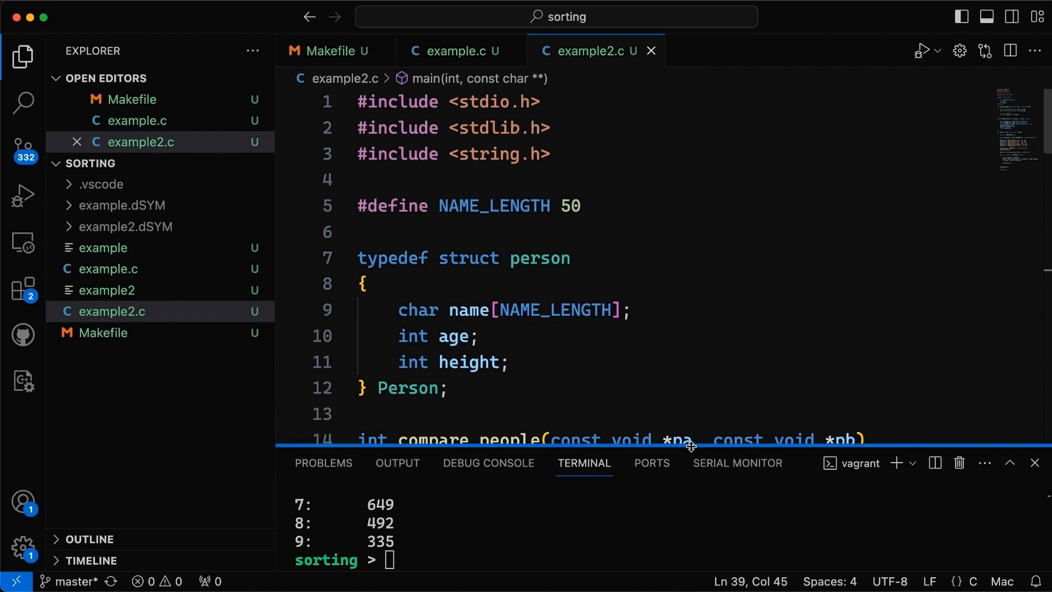
{"action": "scroll", "scroll_direction": "down", "scroll_amount": 3}
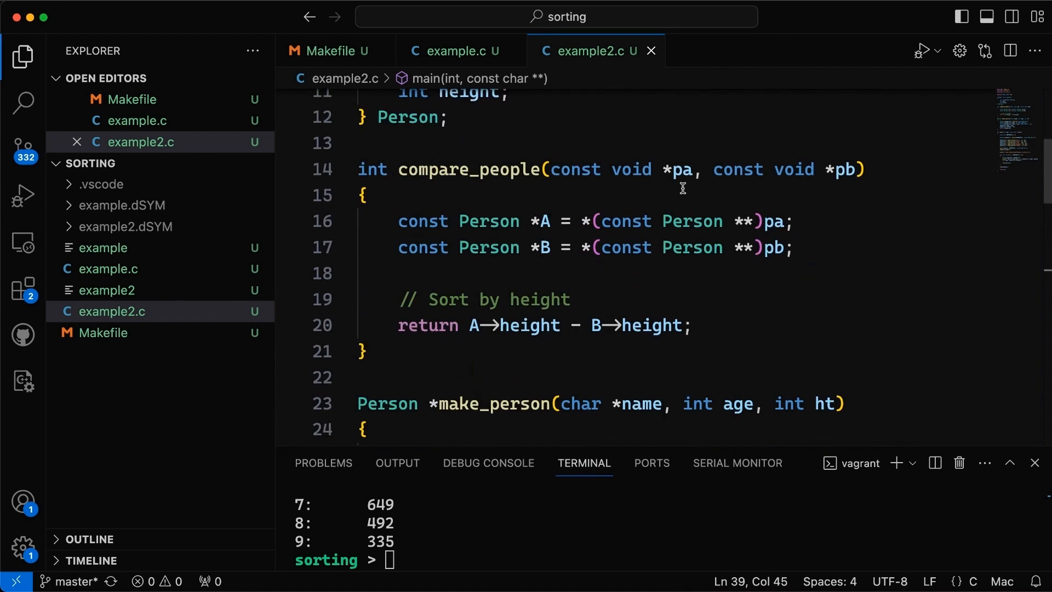
{"action": "scroll", "scroll_direction": "down", "scroll_amount": 3}
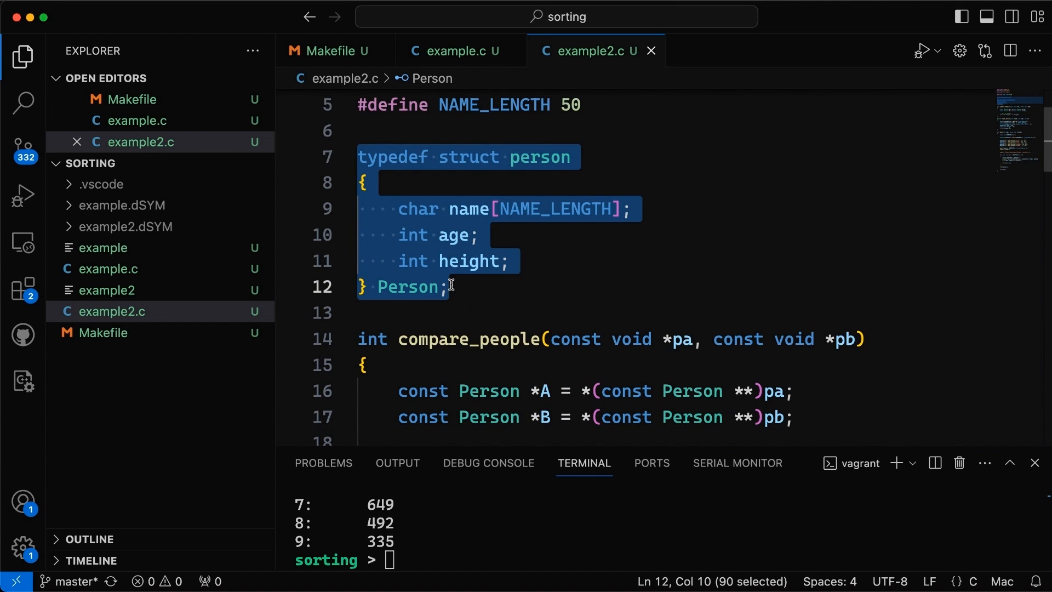
{"action": "mouse_move", "coordinate": [448, 244]}
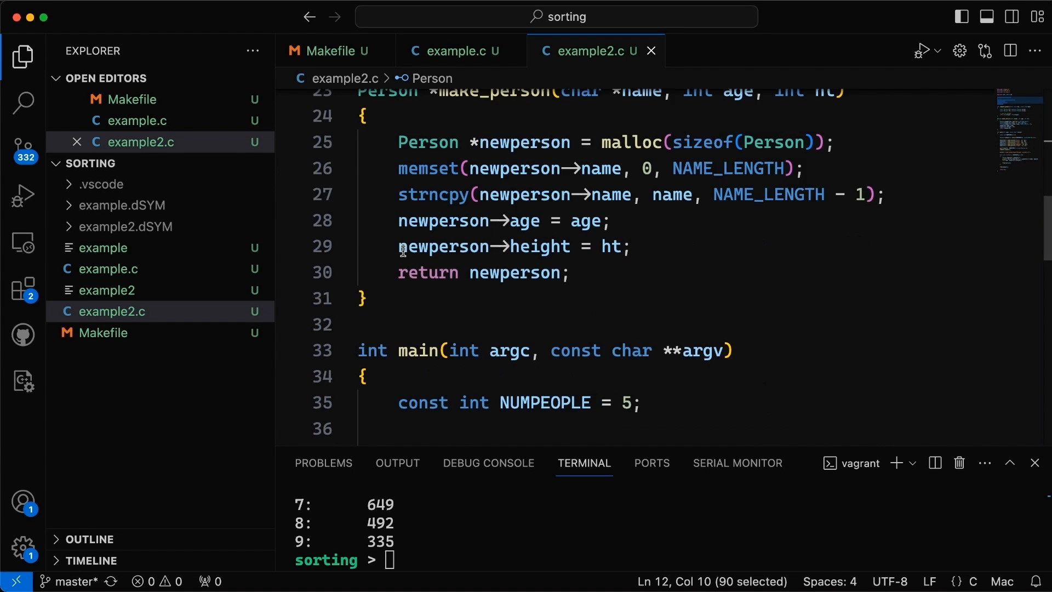
{"action": "scroll", "scroll_direction": "down", "scroll_amount": 3}
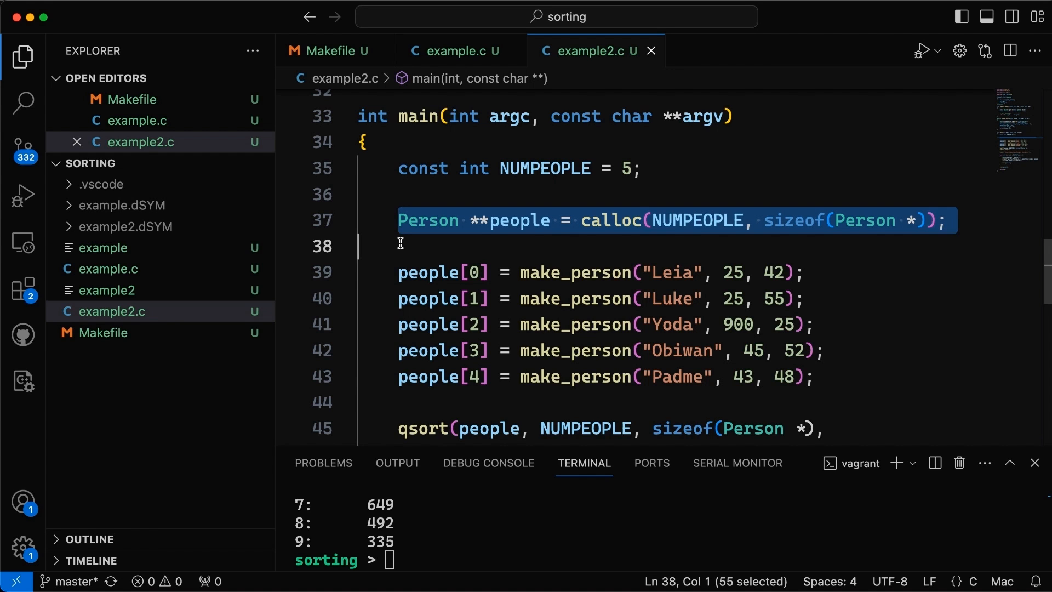
{"action": "mouse_move", "coordinate": [545, 200]}
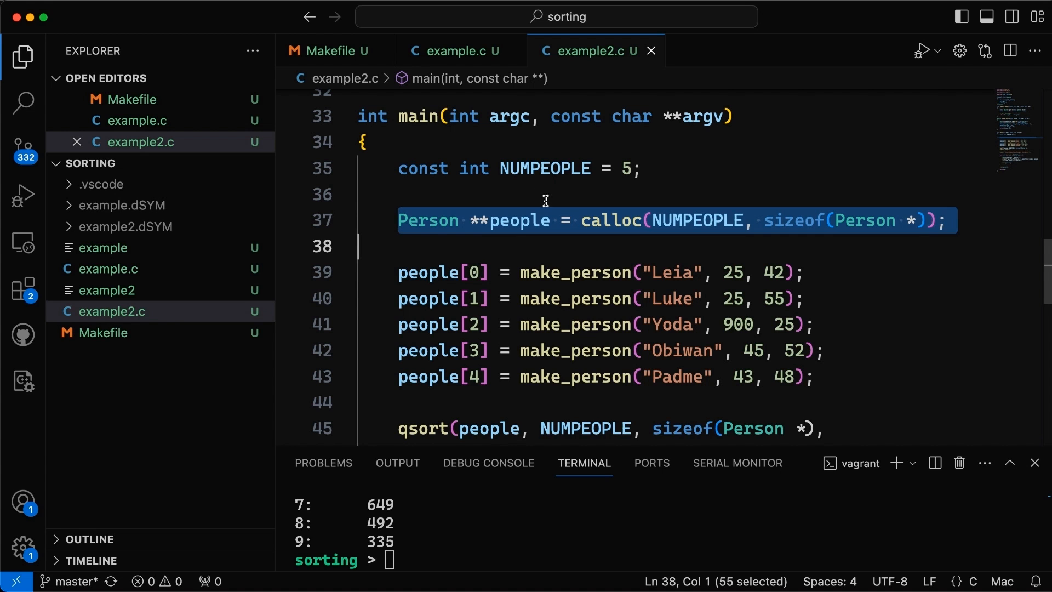
{"action": "double_click", "coordinate": [611, 221]}
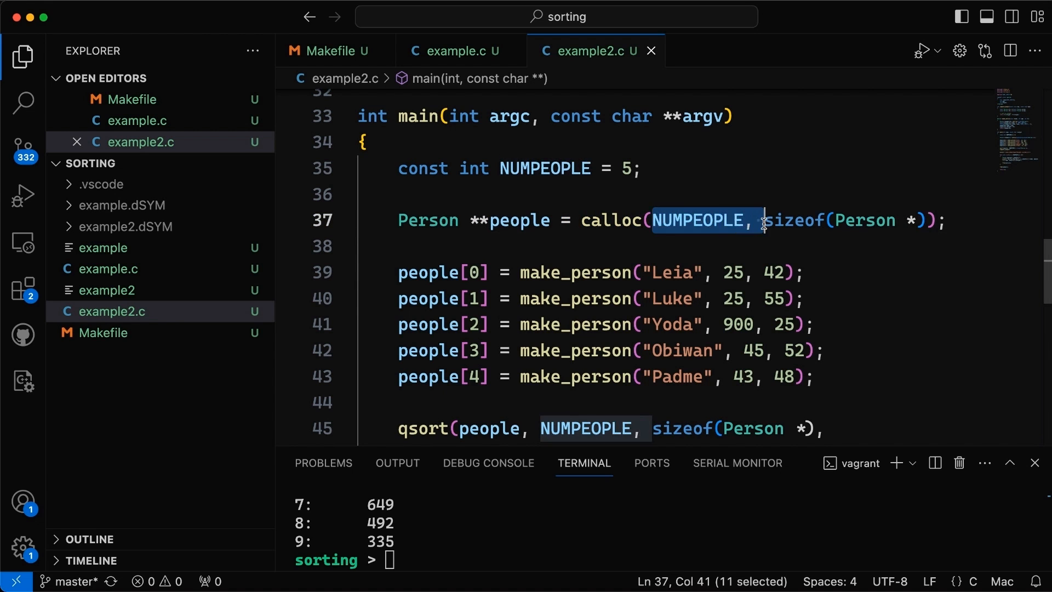
{"action": "left_click_drag", "start_coordinate": [763, 220], "coordinate": [925, 220]}
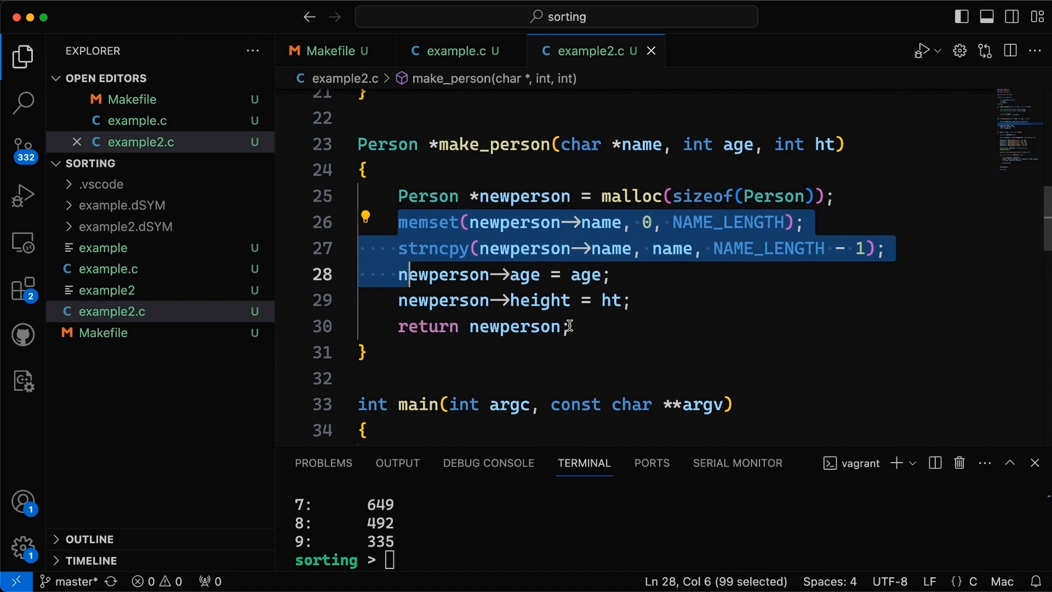
{"action": "double_click", "coordinate": [513, 327]}
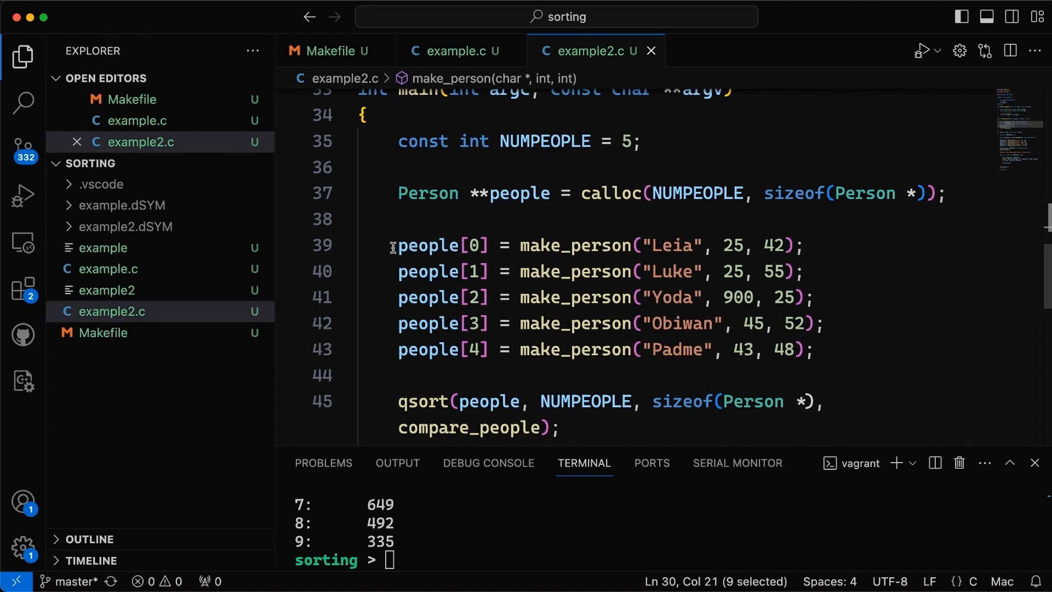
{"action": "left_click_drag", "start_coordinate": [398, 244], "coordinate": [395, 375]}
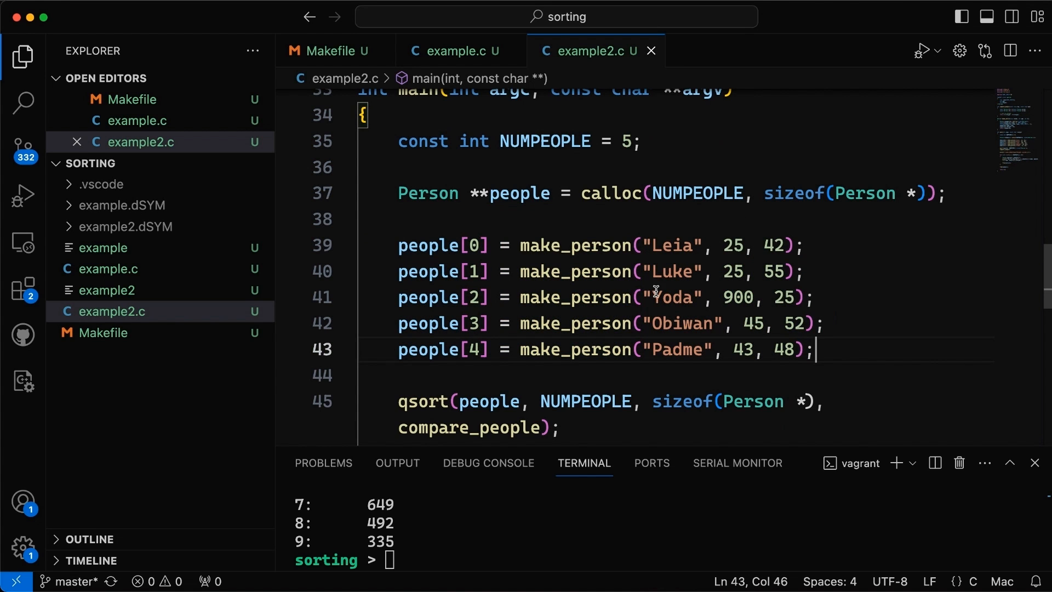
{"action": "mouse_move", "coordinate": [772, 299]}
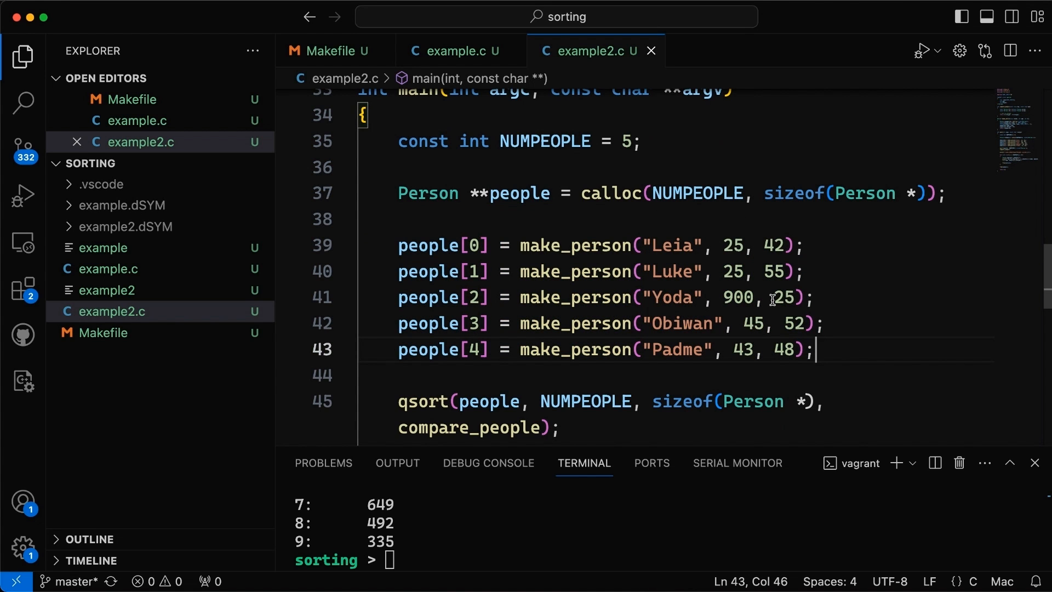
{"action": "scroll", "scroll_direction": "down", "scroll_amount": 3}
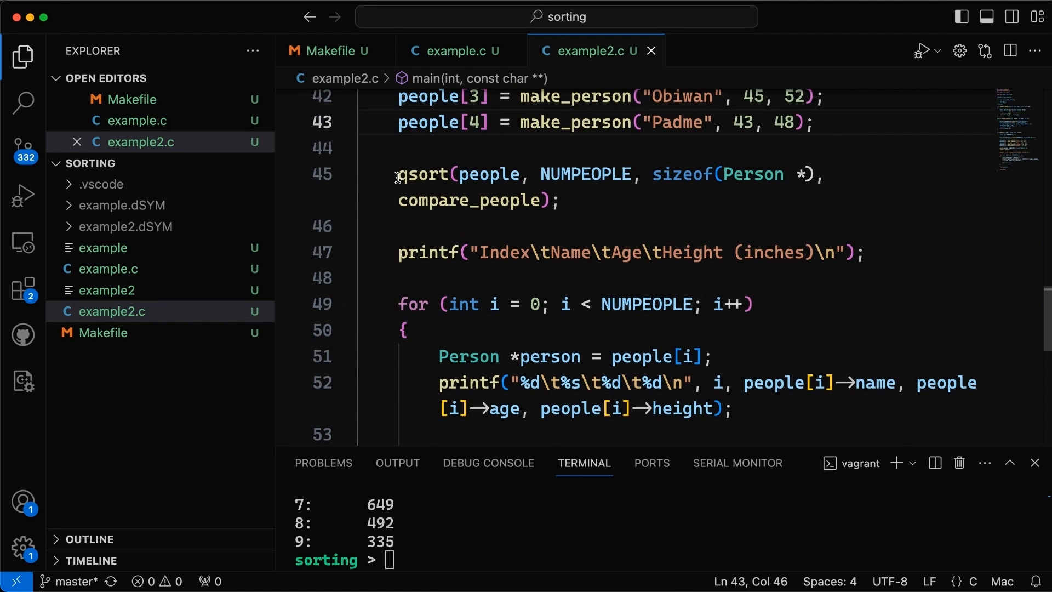
{"action": "double_click", "coordinate": [489, 174]}
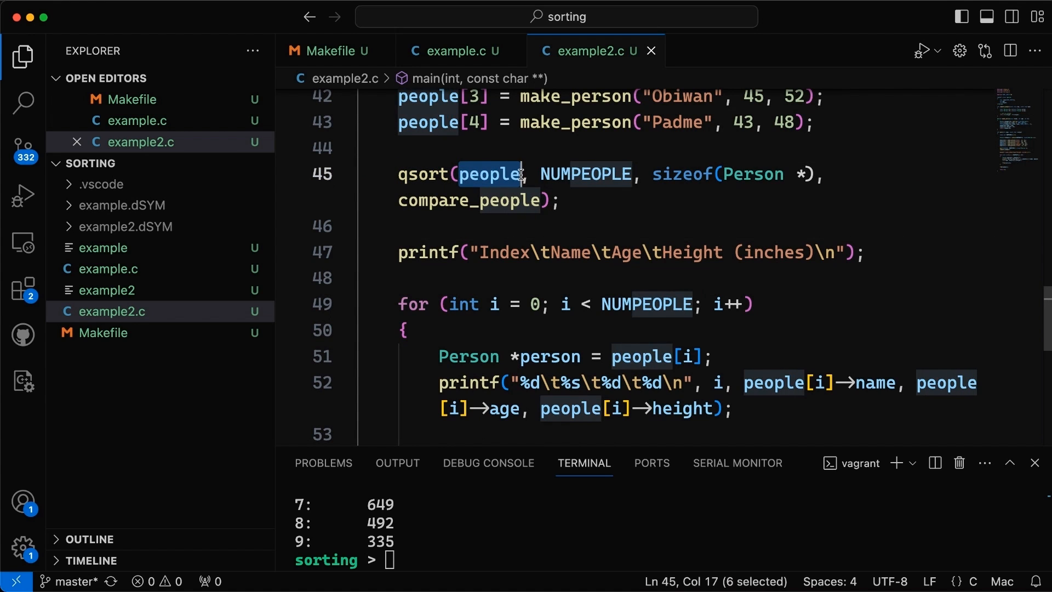
{"action": "double_click", "coordinate": [585, 174]}
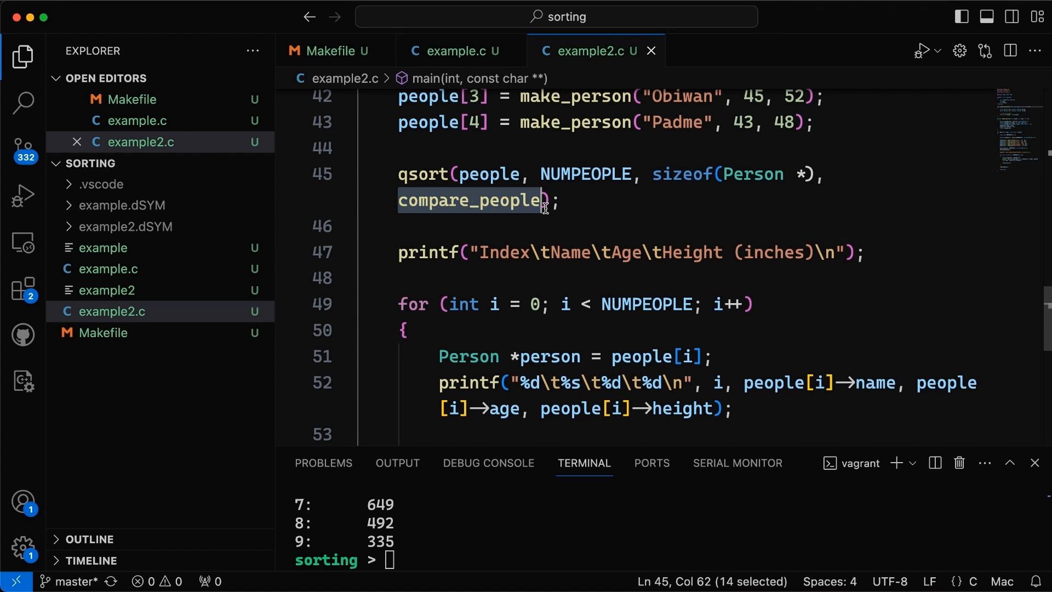
{"action": "scroll", "scroll_direction": "down", "scroll_amount": 3}
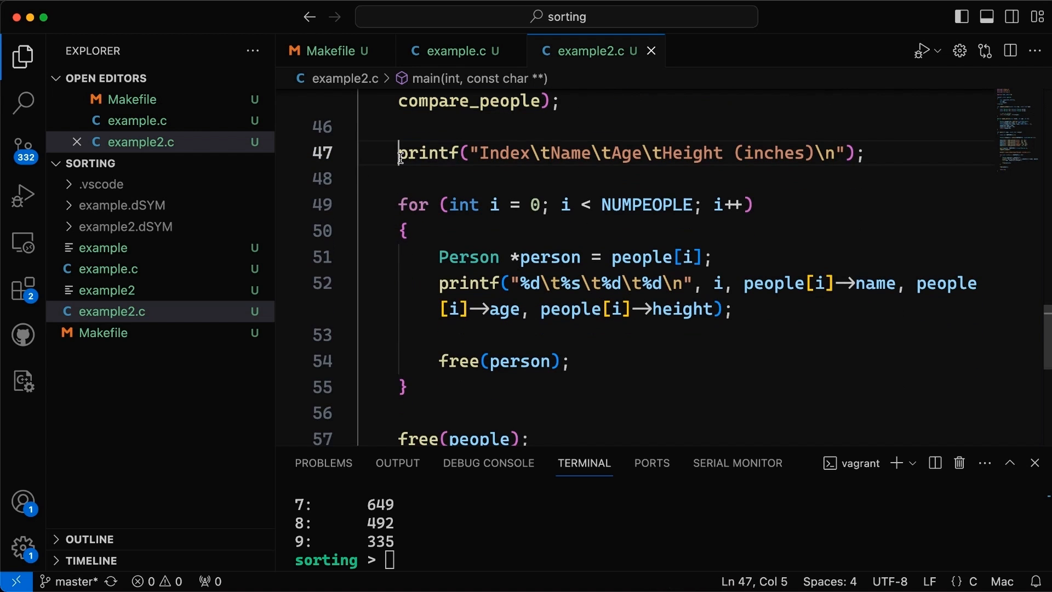
{"action": "left_click_drag", "start_coordinate": [398, 152], "coordinate": [865, 153]}
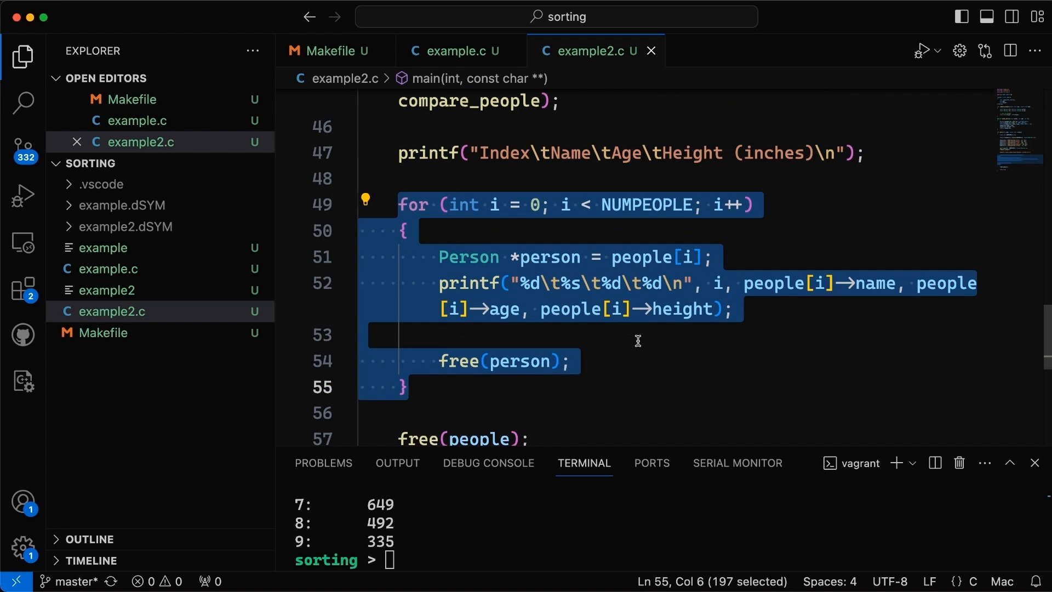
{"action": "left_click", "coordinate": [672, 360]}
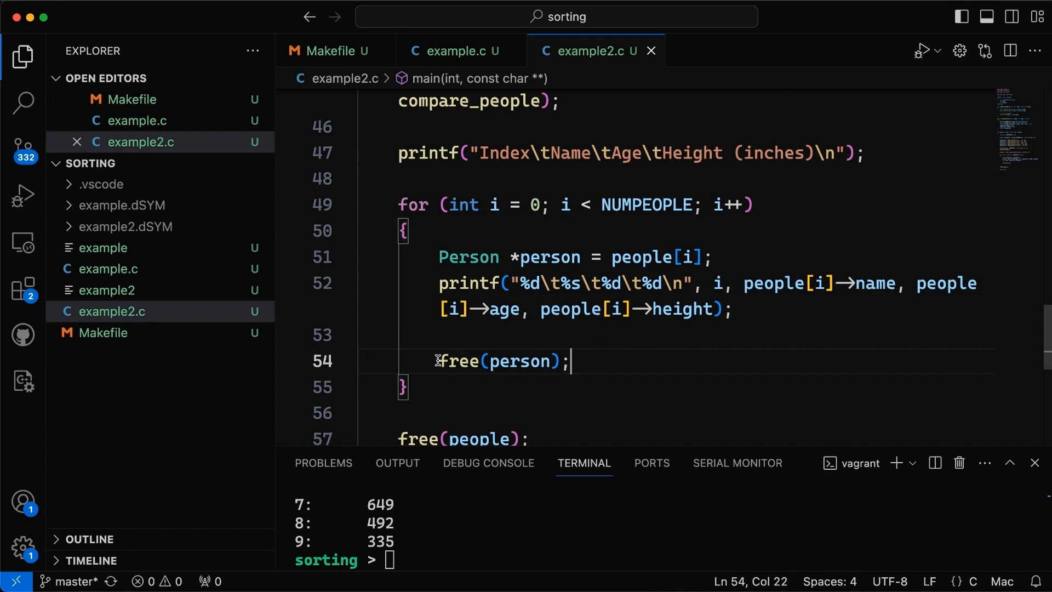
{"action": "scroll", "scroll_direction": "down", "scroll_amount": 3}
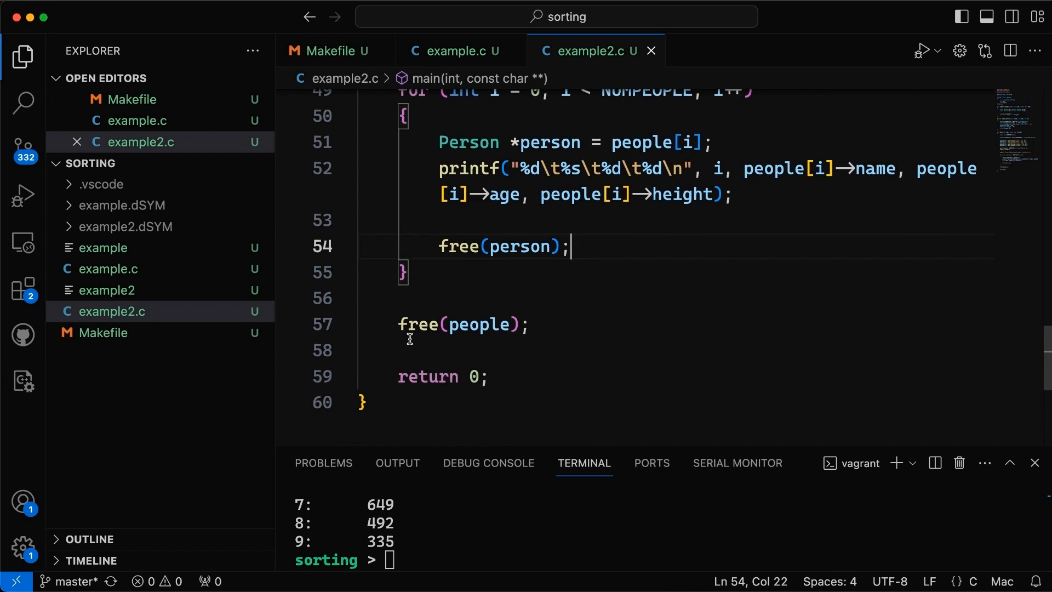
{"action": "left_click_drag", "start_coordinate": [399, 325], "coordinate": [529, 324]}
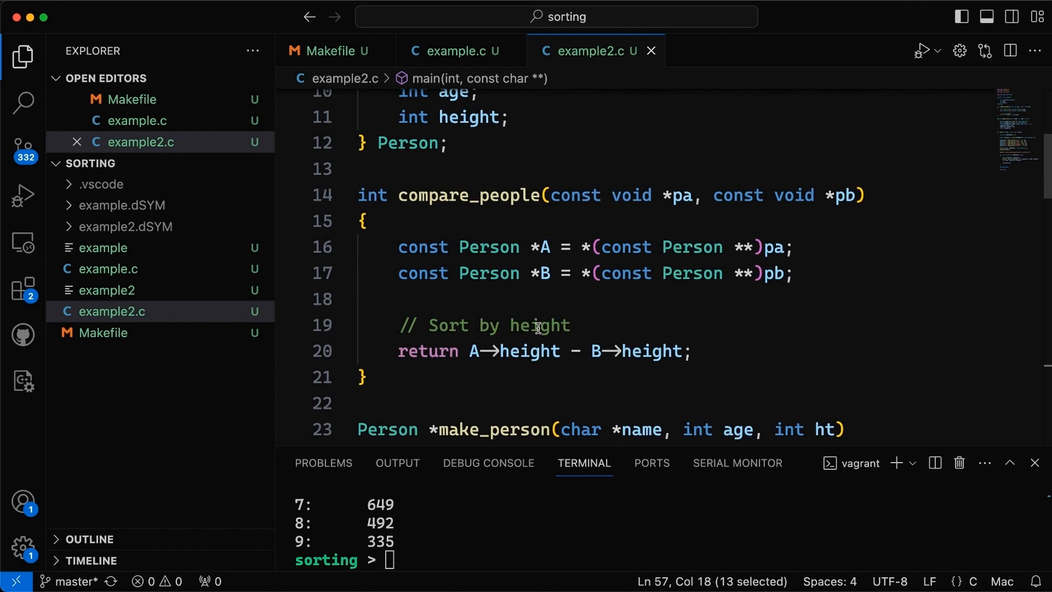
{"action": "scroll", "scroll_direction": "down", "scroll_amount": 3}
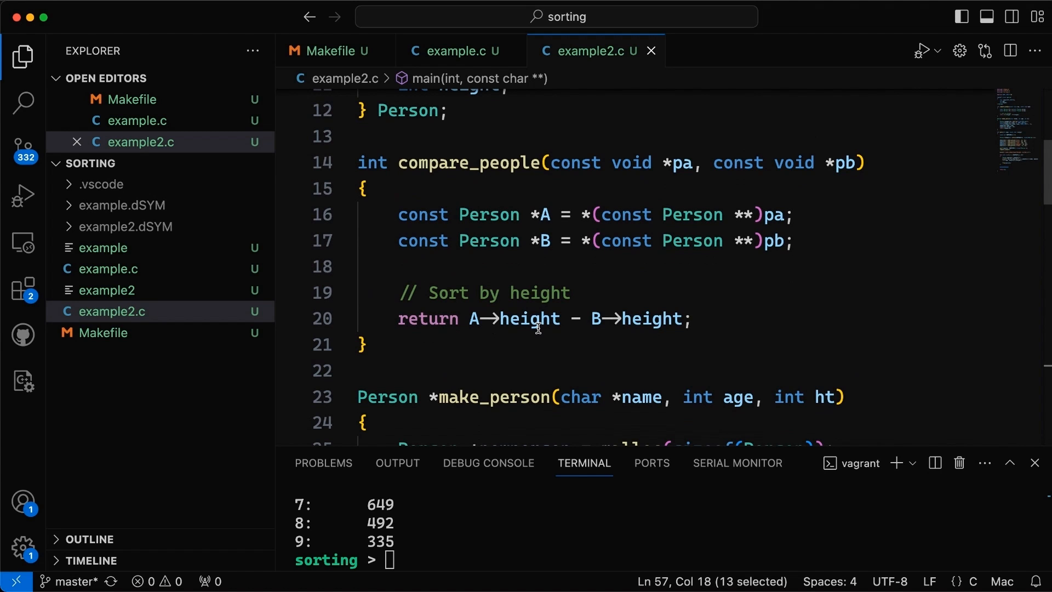
{"action": "mouse_move", "coordinate": [533, 325]}
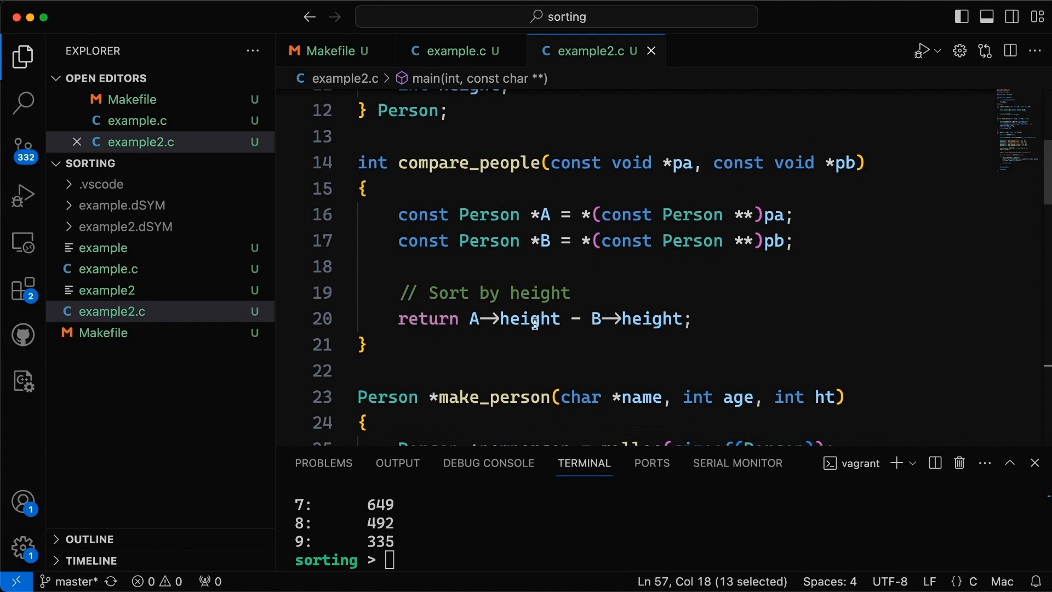
{"action": "mouse_move", "coordinate": [462, 53]}
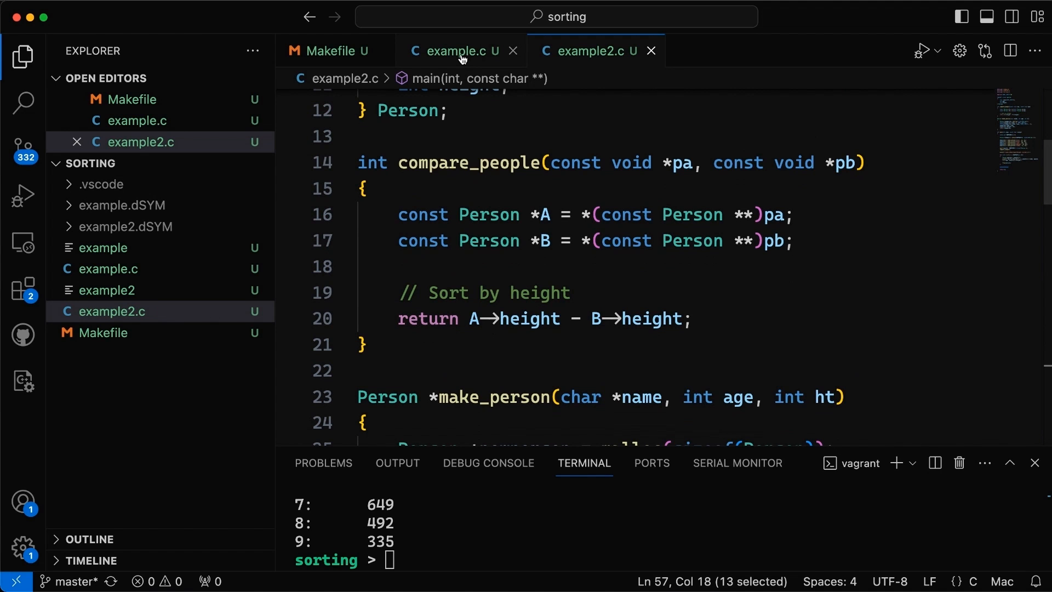
{"action": "left_click", "coordinate": [451, 51]}
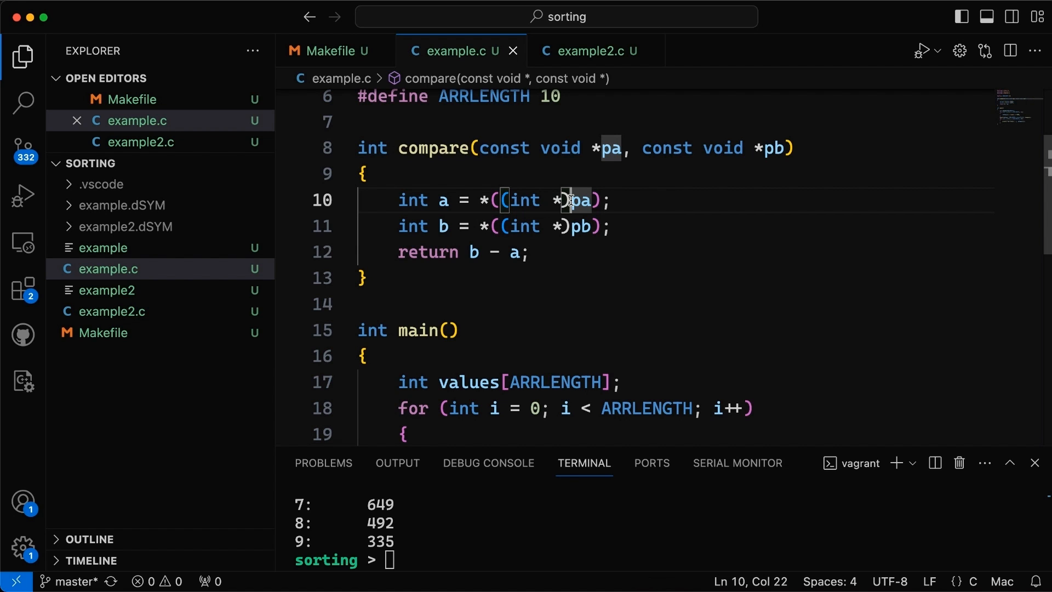
{"action": "mouse_move", "coordinate": [552, 142]}
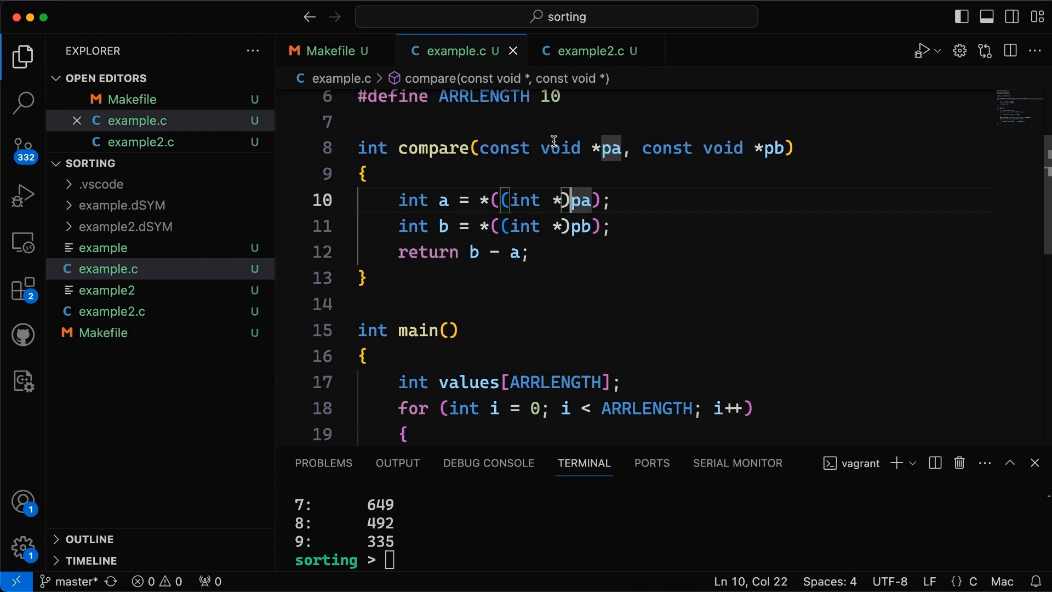
{"action": "double_click", "coordinate": [520, 199]}
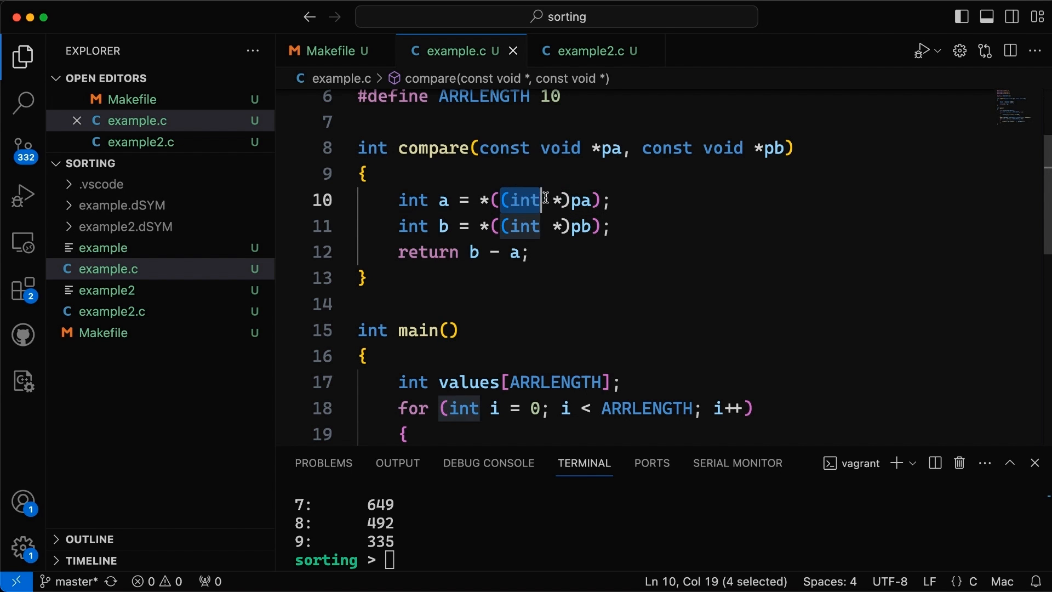
{"action": "left_click", "coordinate": [591, 50]}
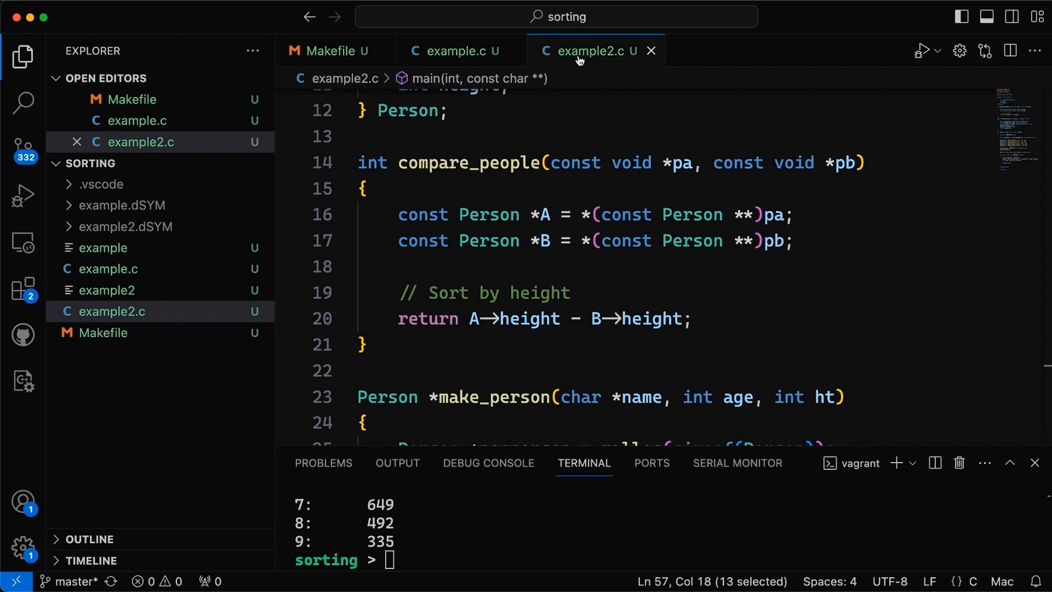
{"action": "mouse_move", "coordinate": [611, 209]}
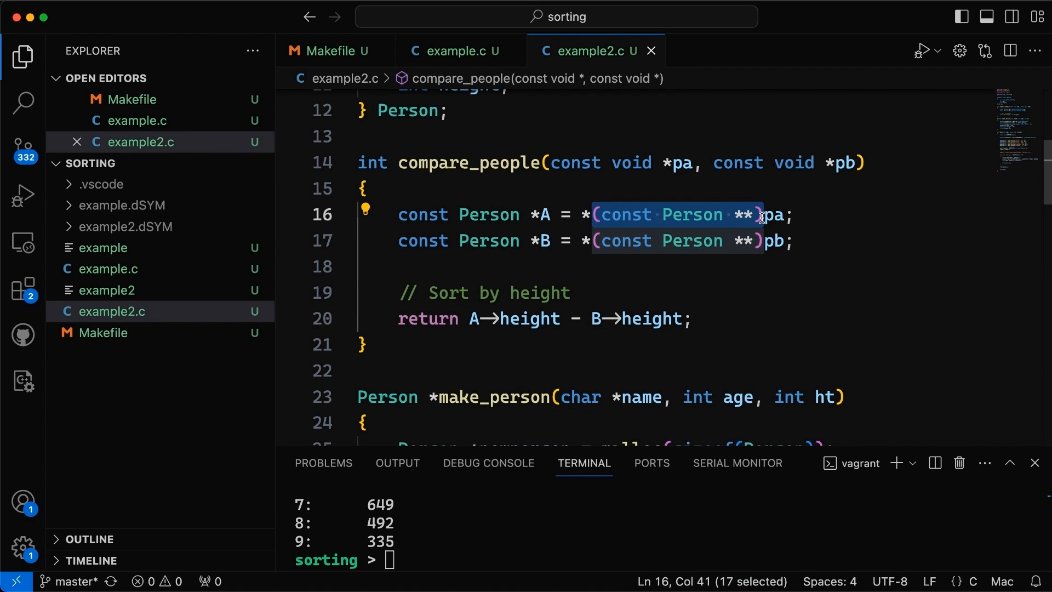
{"action": "mouse_move", "coordinate": [724, 243]}
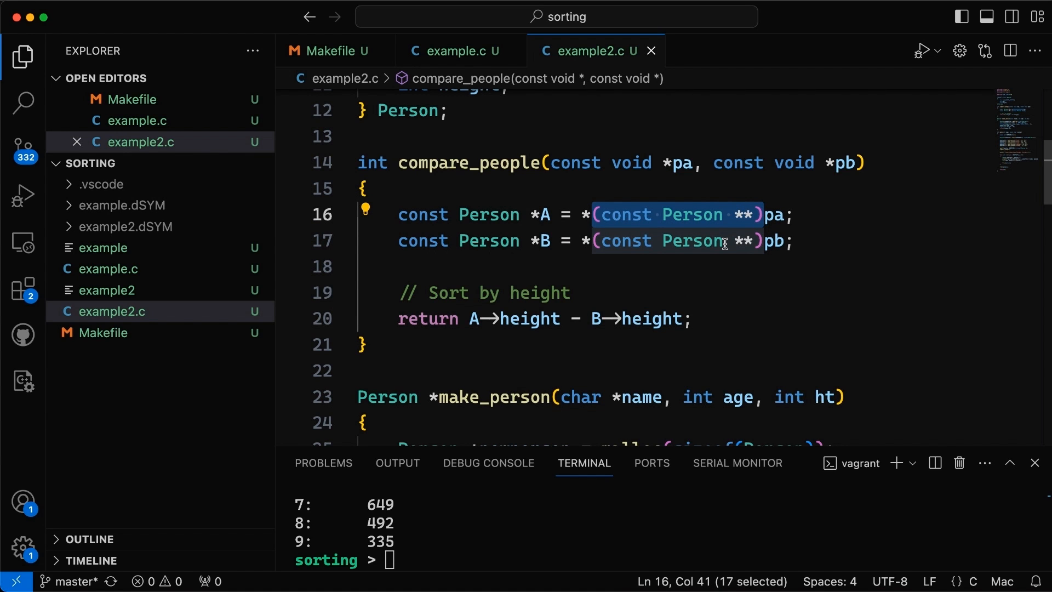
{"action": "left_click", "coordinate": [593, 266]}
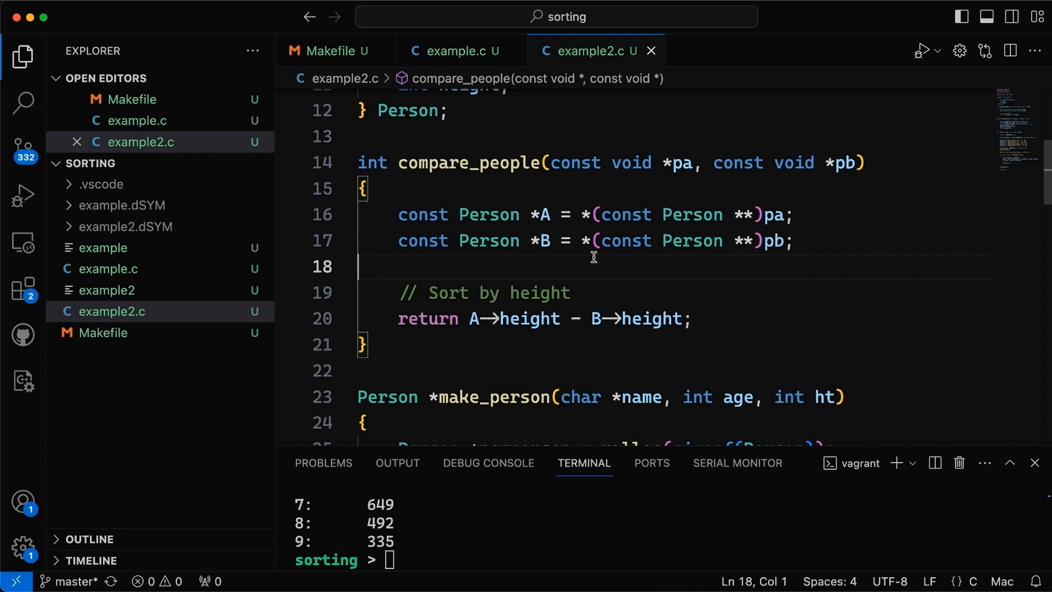
{"action": "mouse_move", "coordinate": [600, 216]}
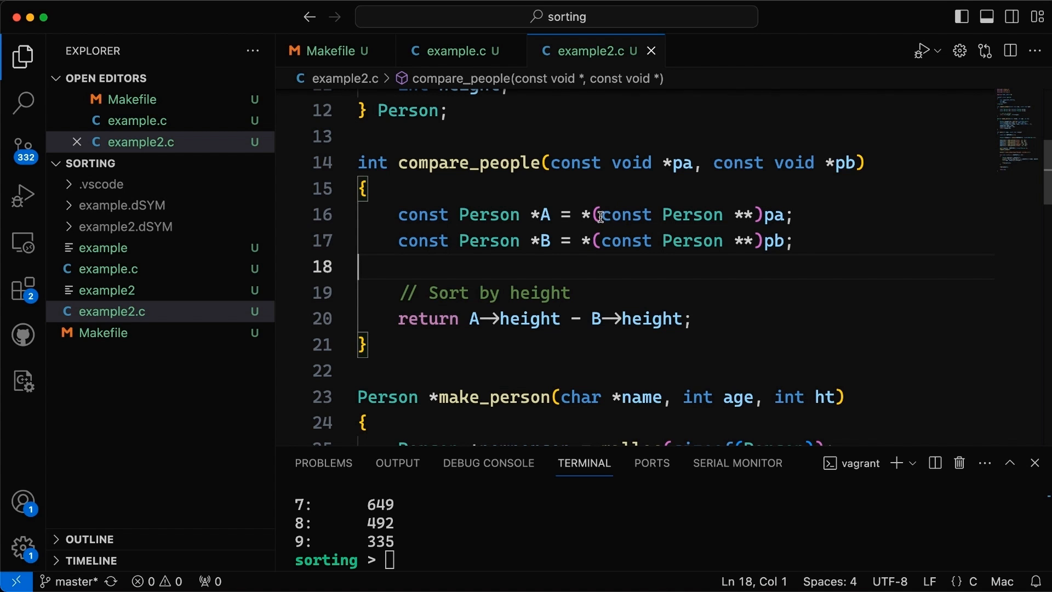
{"action": "left_click_drag", "start_coordinate": [603, 213], "coordinate": [761, 241]}
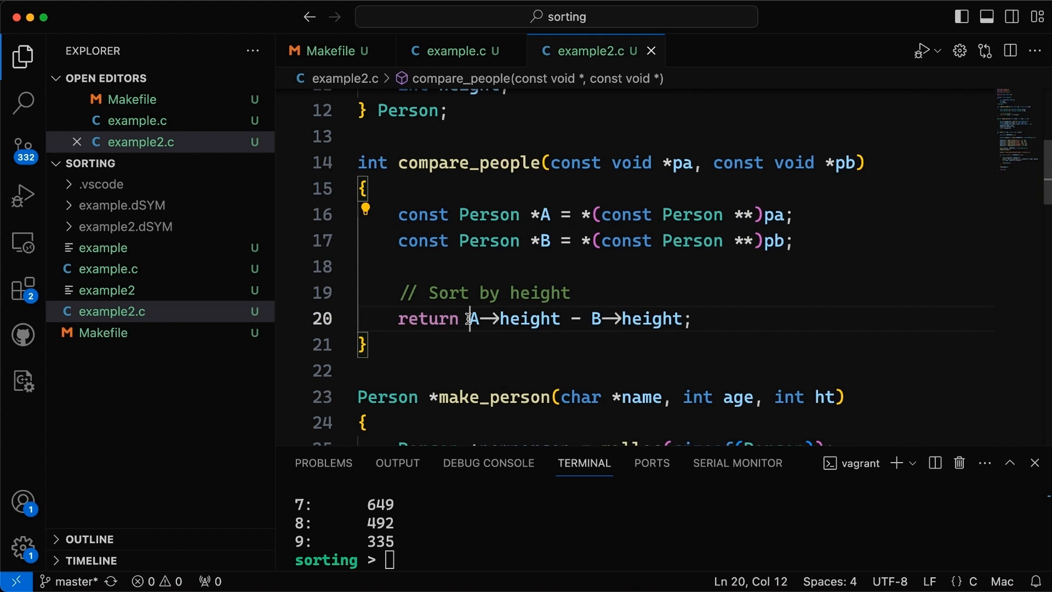
{"action": "left_click_drag", "start_coordinate": [470, 319], "coordinate": [681, 319]}
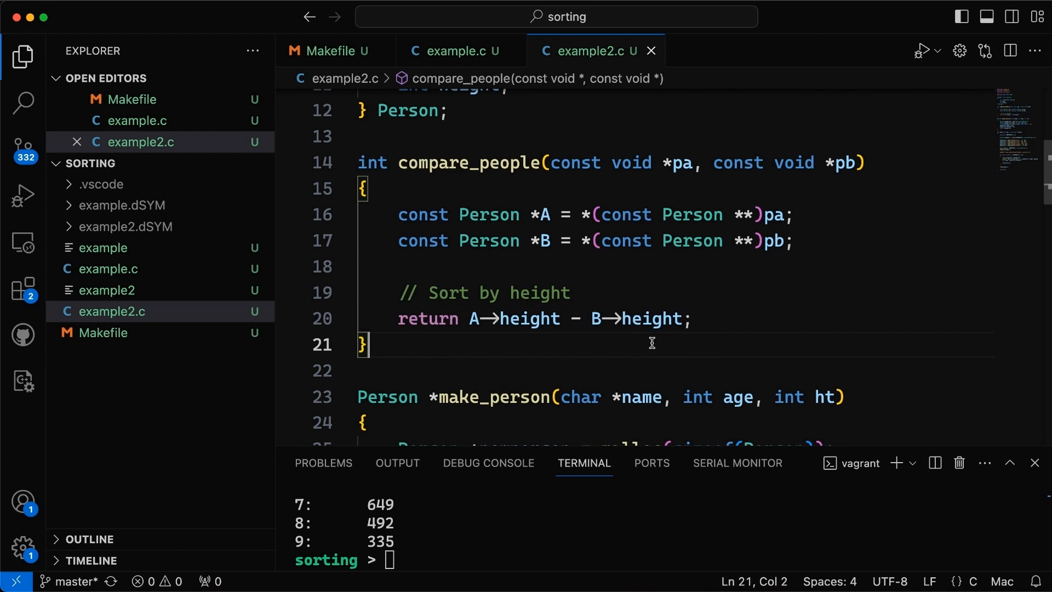
Build example2 from example2.c with make, then begin running ./example2
{"action": "type", "text": "make"}
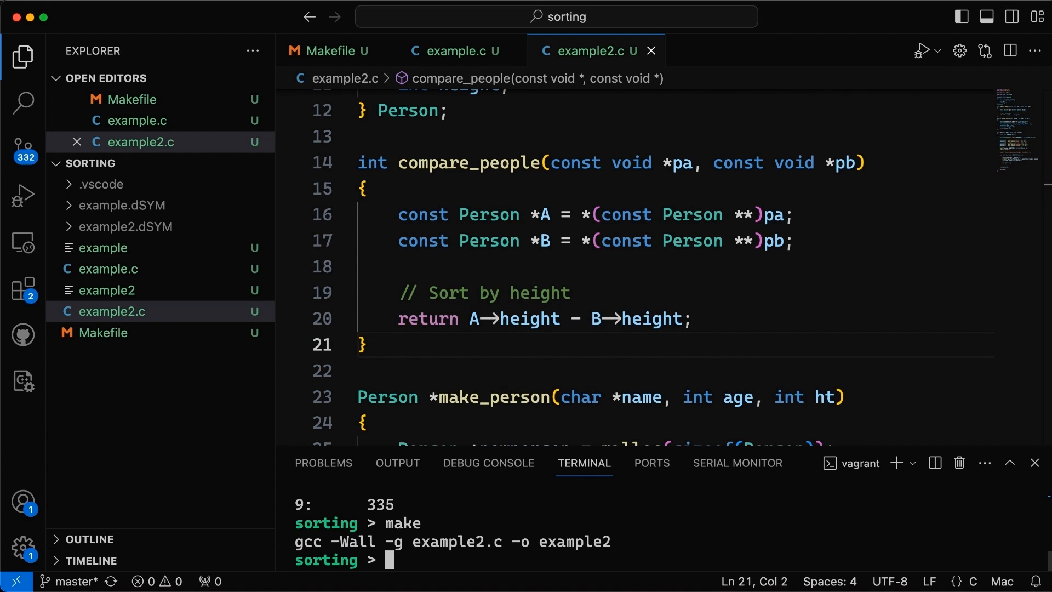
{"action": "type", "text": "./example"}
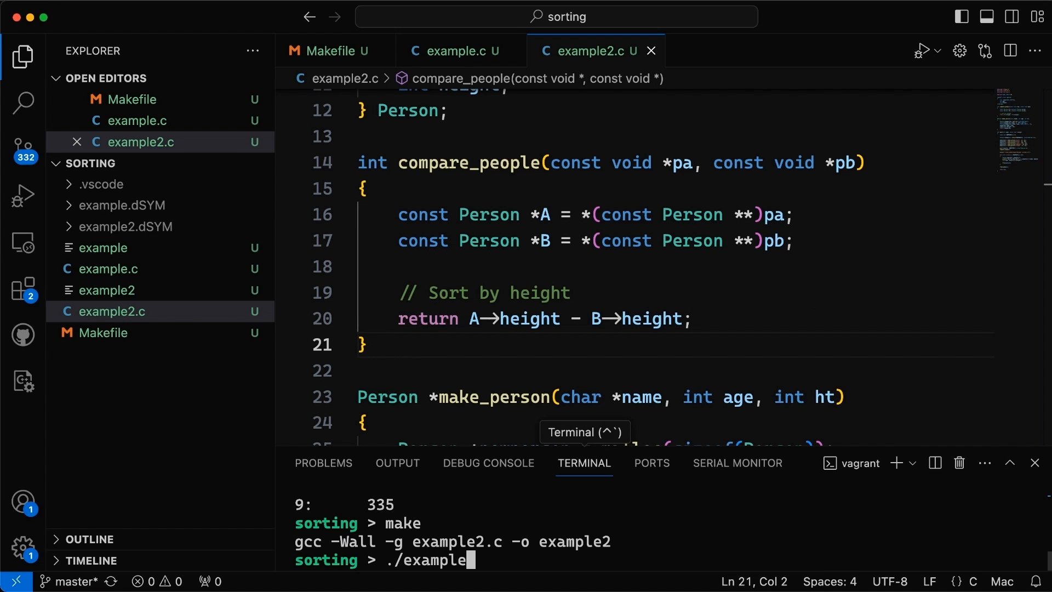